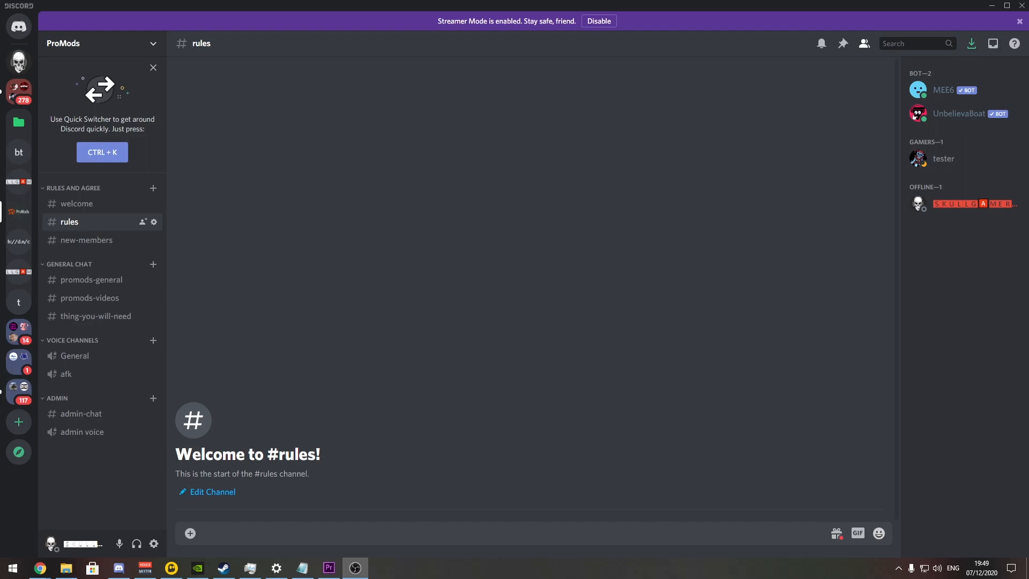
{"action": "mouse_move", "coordinate": [406, 238]}
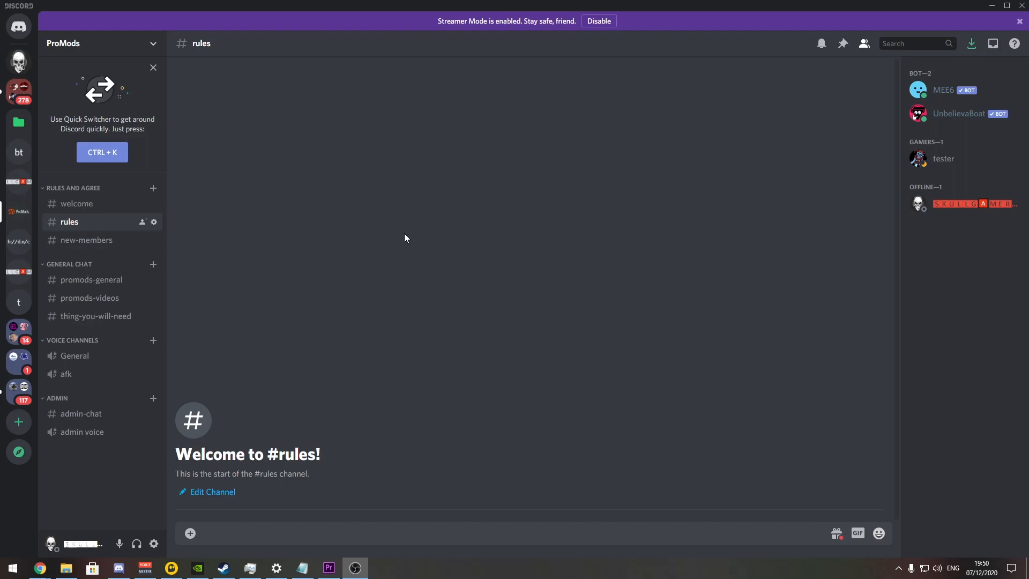
{"action": "mouse_move", "coordinate": [395, 273]}
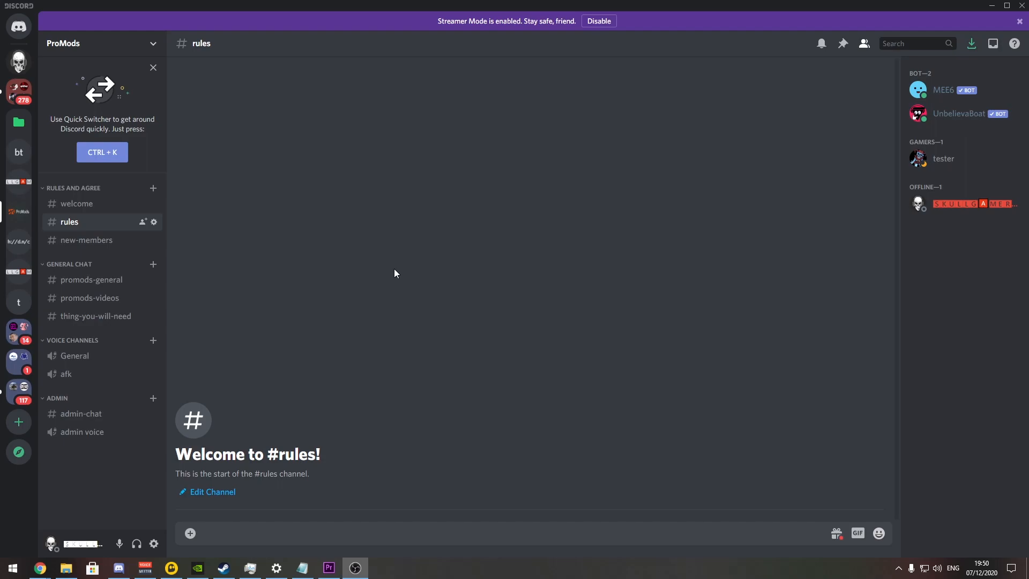
{"action": "mouse_move", "coordinate": [349, 301]}
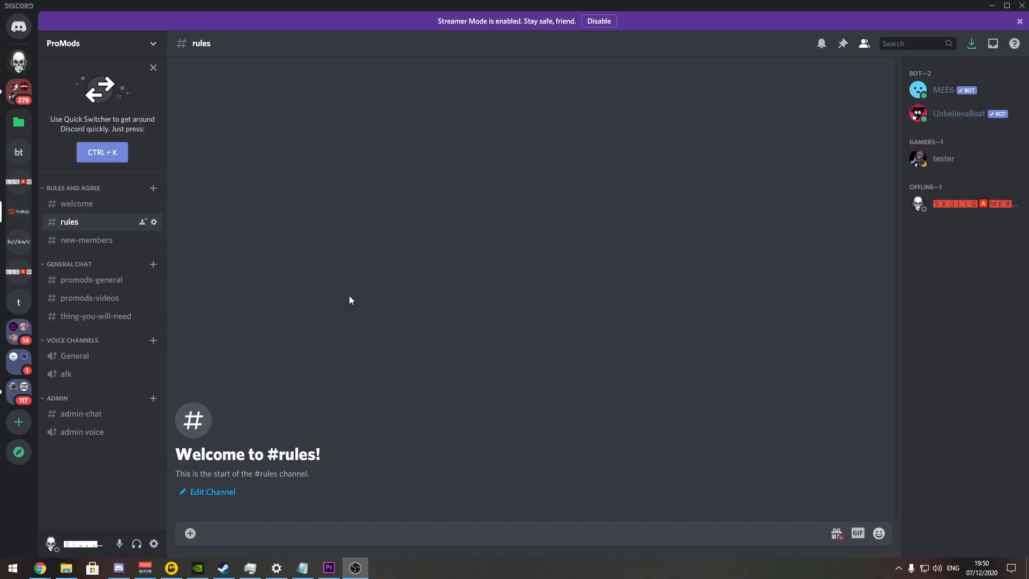
{"action": "mouse_move", "coordinate": [257, 204]}
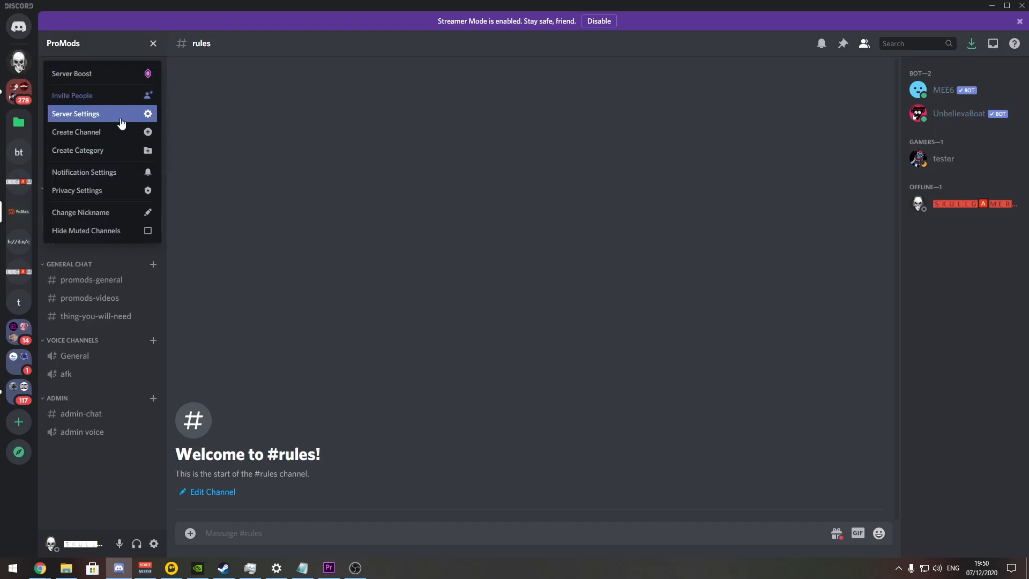
{"action": "left_click", "coordinate": [75, 114]}
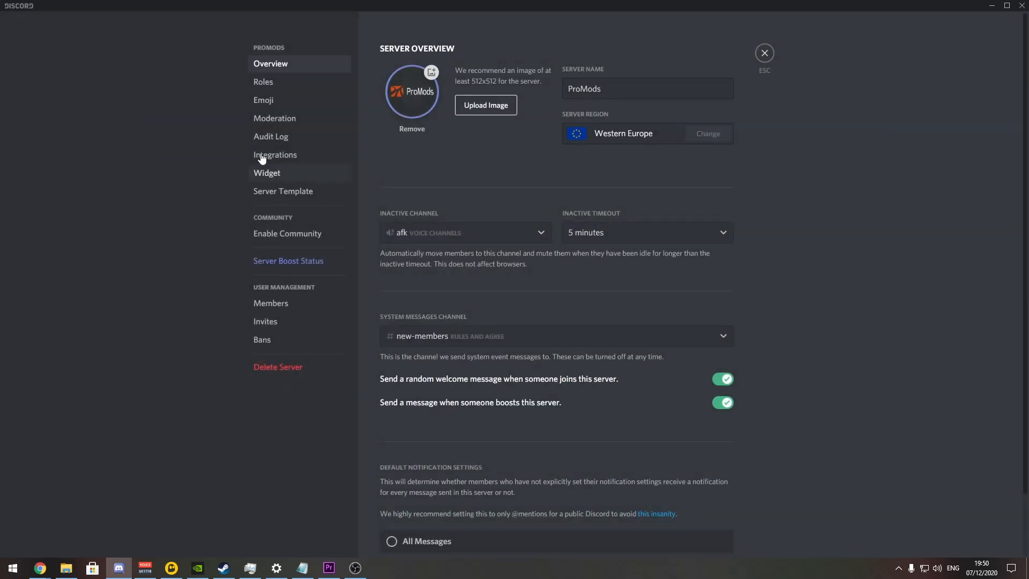
{"action": "left_click", "coordinate": [264, 82]}
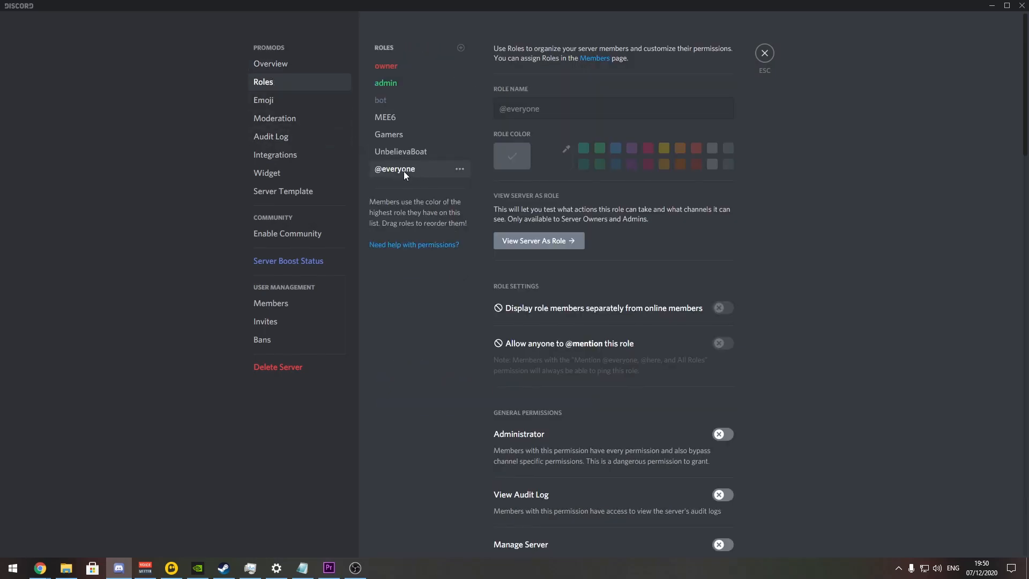
{"action": "scroll", "scroll_direction": "down", "scroll_amount": 3}
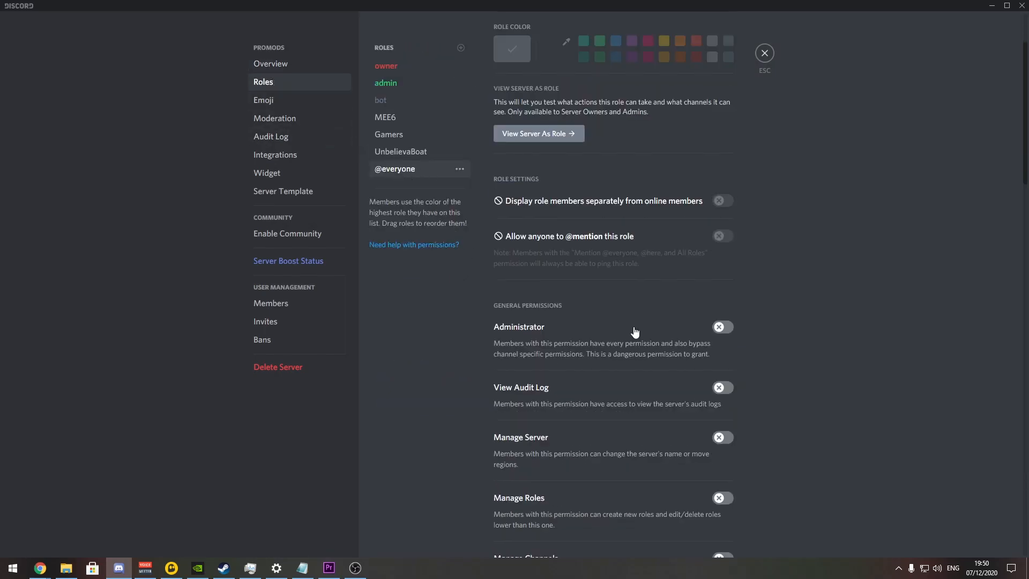
{"action": "scroll", "scroll_direction": "down", "scroll_amount": 3}
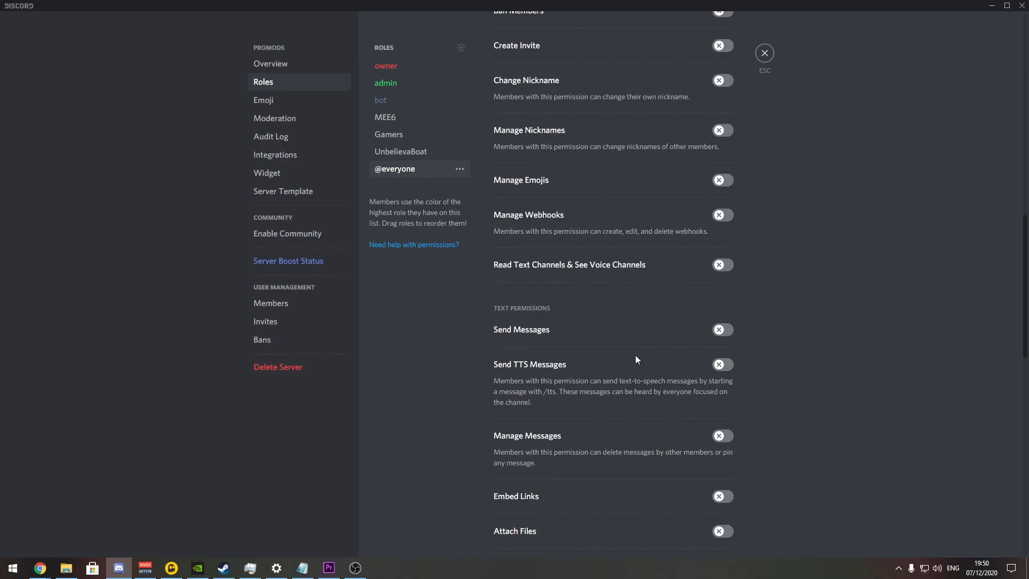
{"action": "scroll", "scroll_direction": "down", "scroll_amount": 3}
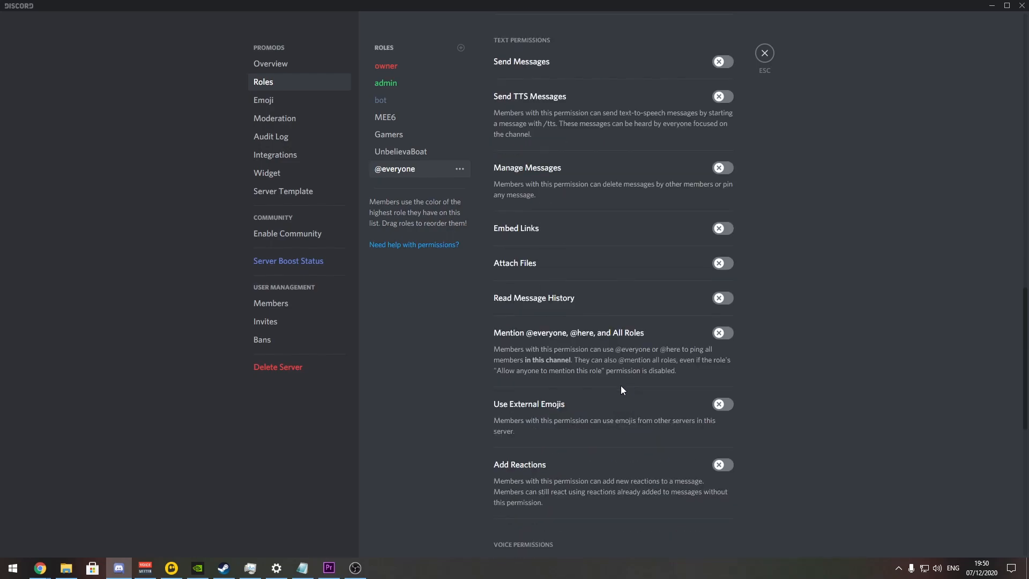
{"action": "scroll", "scroll_direction": "down", "scroll_amount": 3}
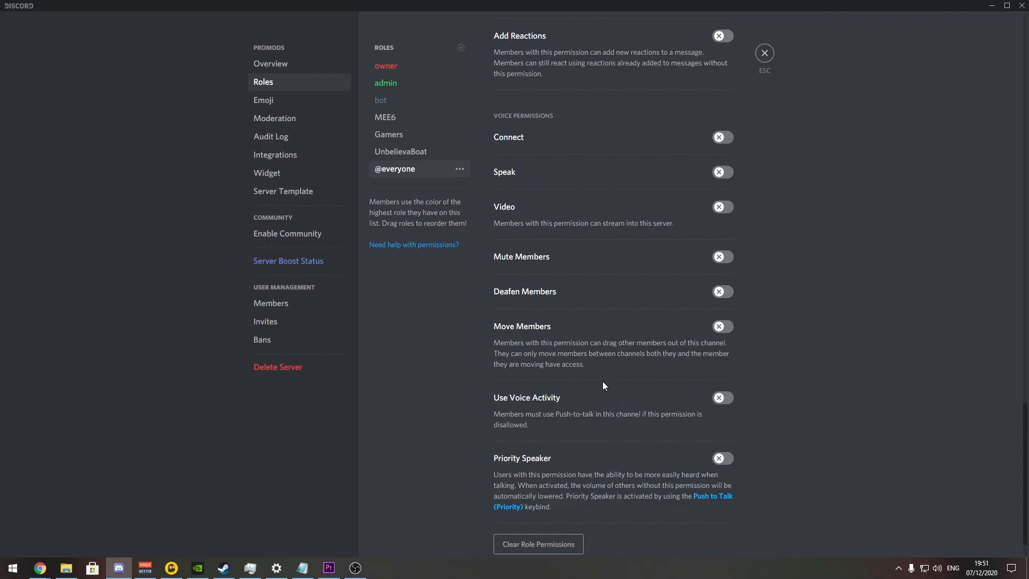
{"action": "mouse_move", "coordinate": [505, 257]}
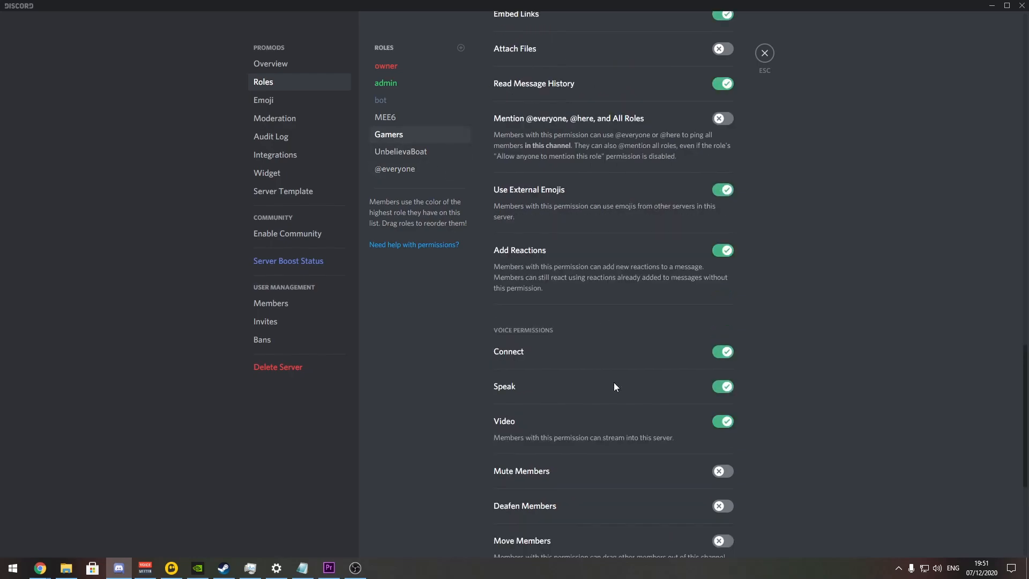
- Scroll through the Gamers role's enabled permissions: messaging, reactions, connect, speak and video
{"action": "scroll", "scroll_direction": "up", "scroll_amount": 3}
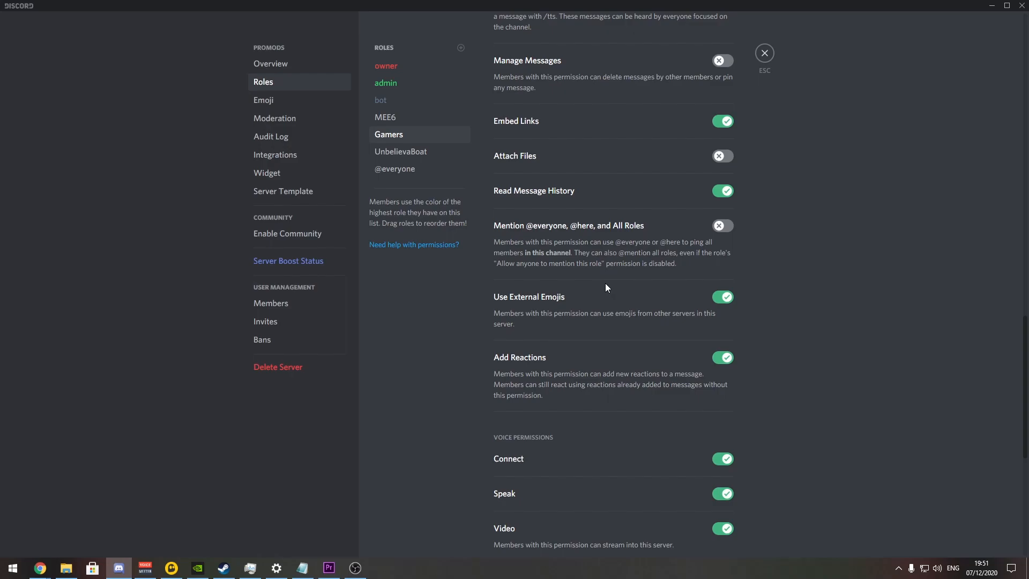
{"action": "scroll", "scroll_direction": "down", "scroll_amount": 3}
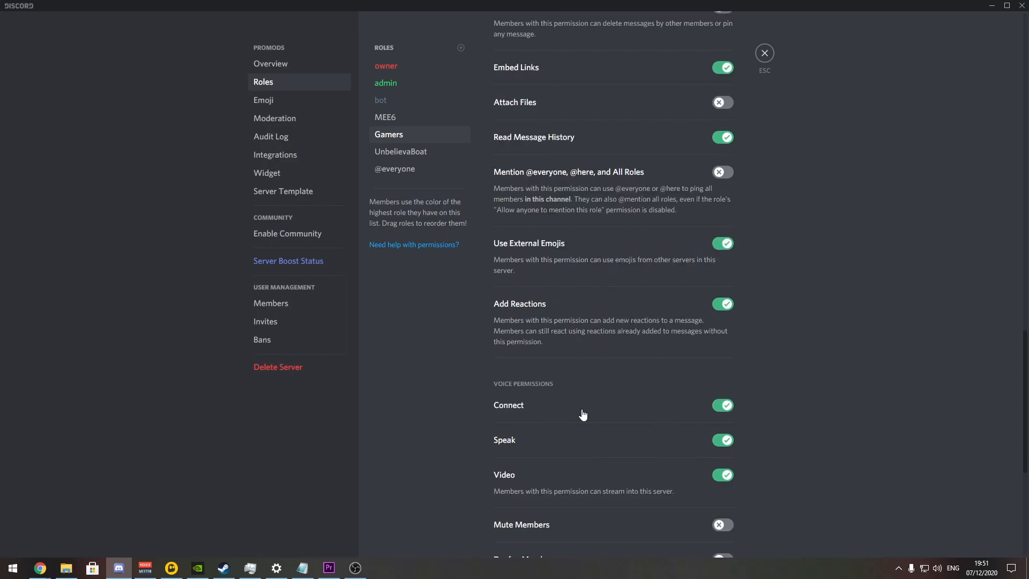
{"action": "scroll", "scroll_direction": "down", "scroll_amount": 3}
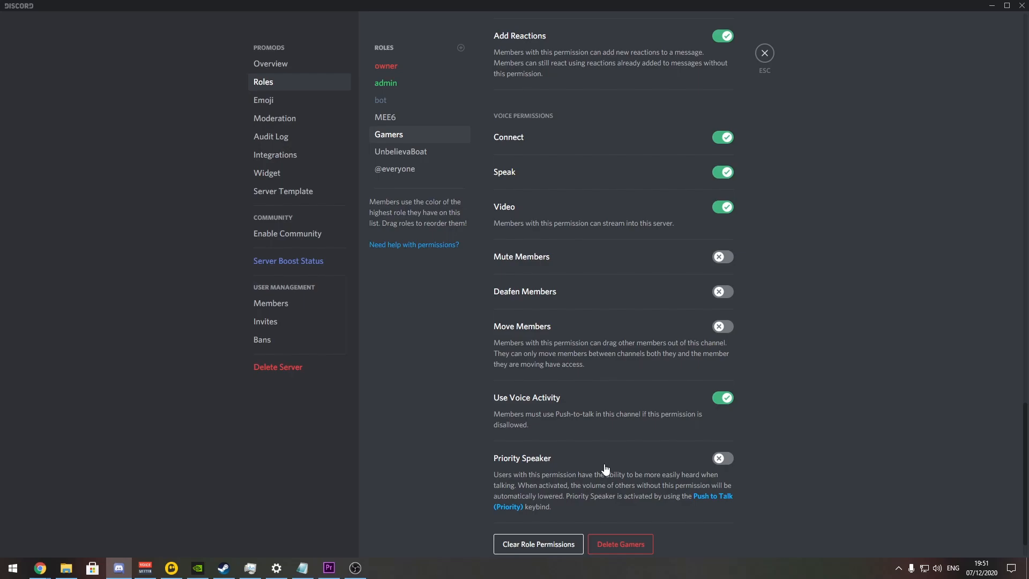
{"action": "scroll", "scroll_direction": "up", "scroll_amount": 3}
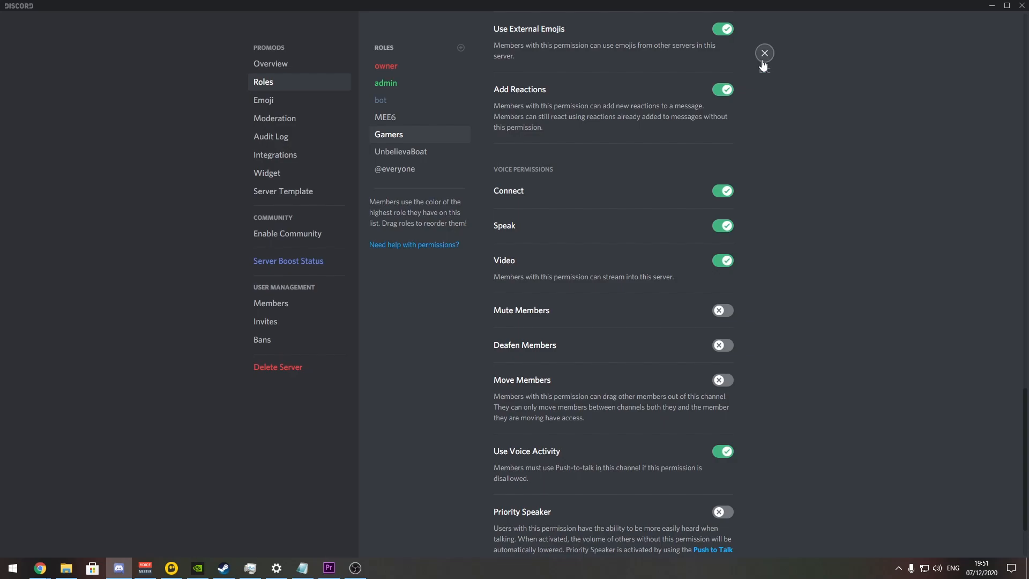
- Close Server Settings and return to the ProMods #rules channel
{"action": "left_click", "coordinate": [765, 53]}
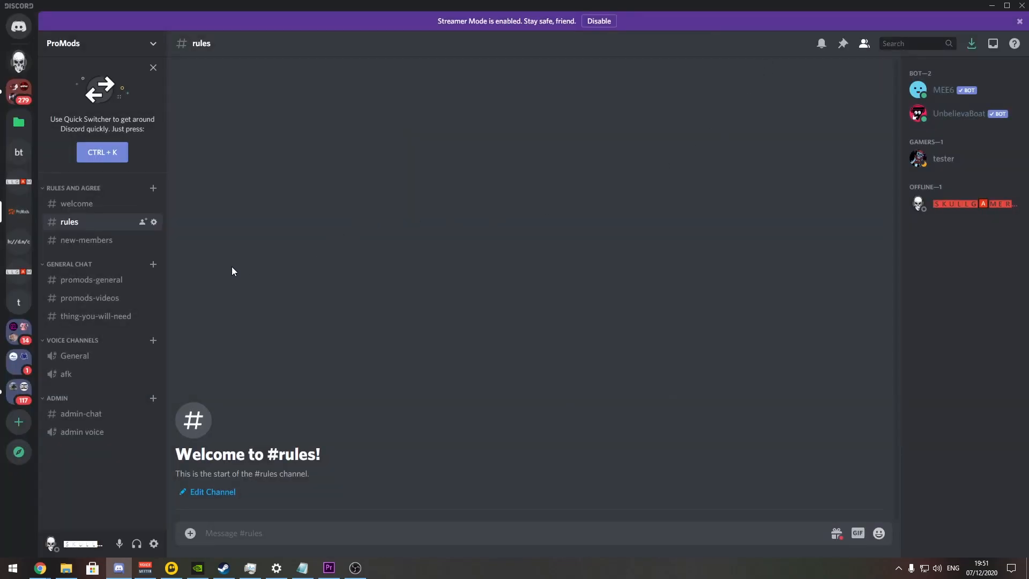
{"action": "mouse_move", "coordinate": [153, 223]}
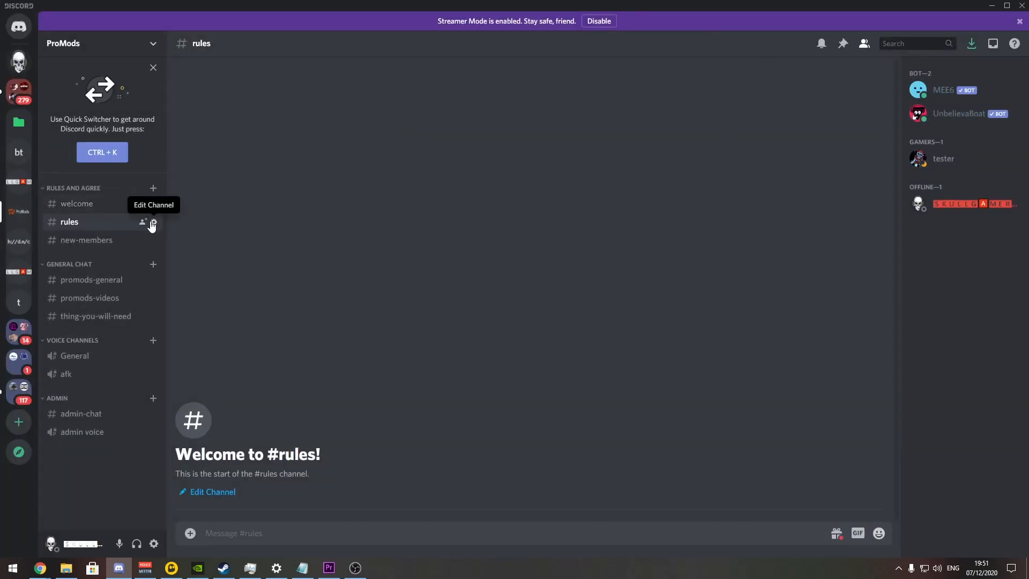
{"action": "mouse_move", "coordinate": [160, 226]}
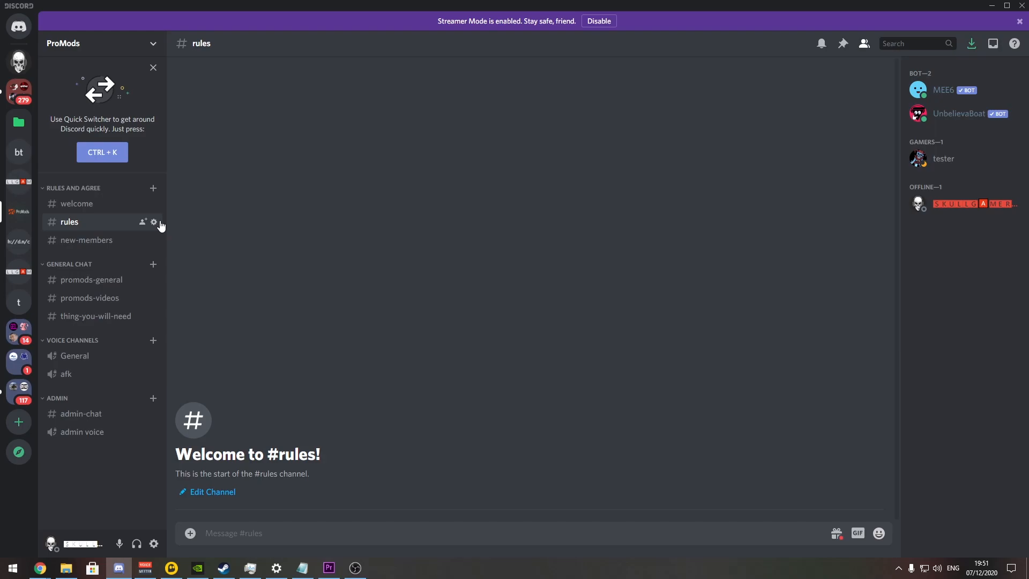
{"action": "mouse_move", "coordinate": [154, 222]}
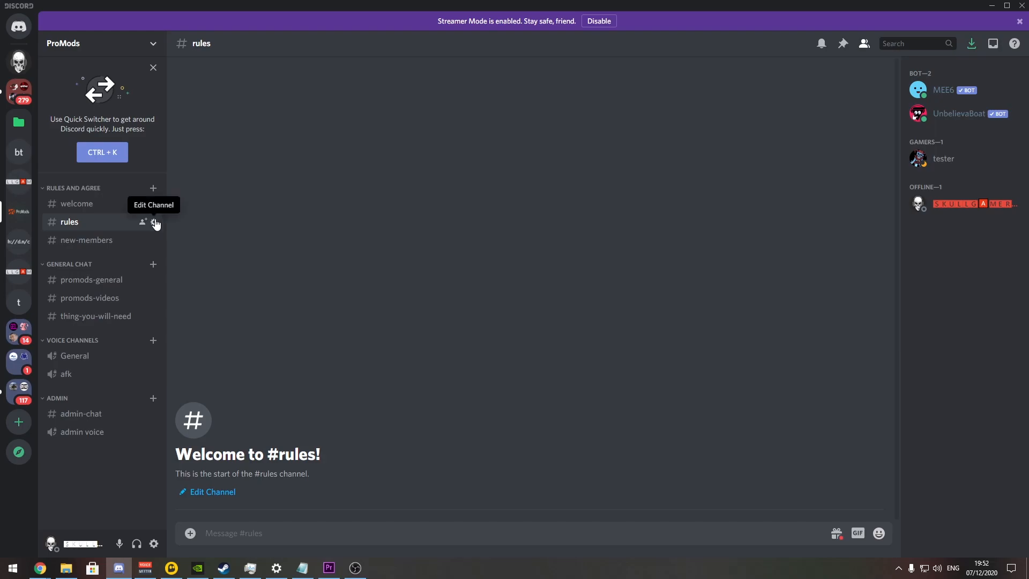
{"action": "left_click", "coordinate": [155, 222]}
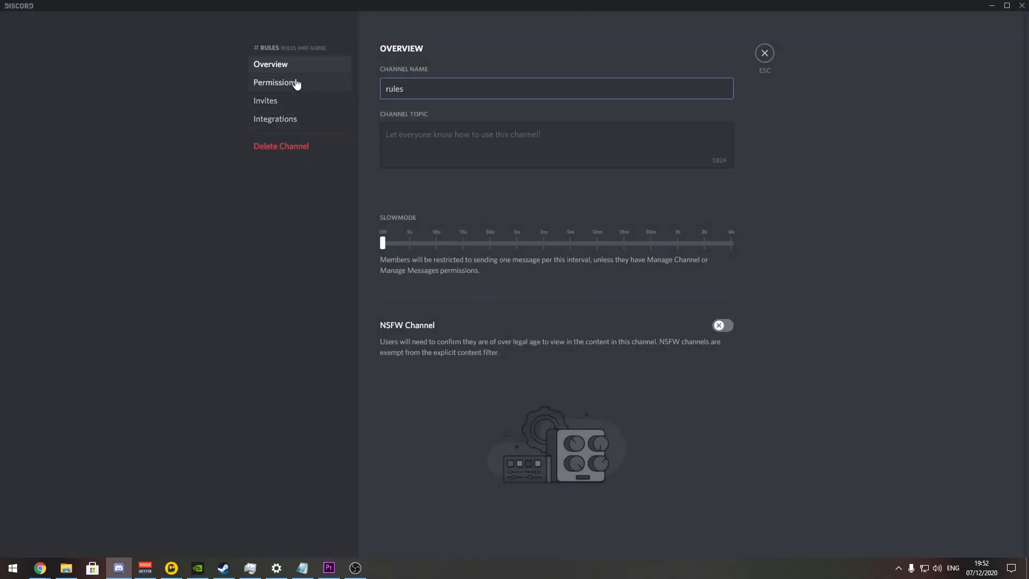
{"action": "left_click", "coordinate": [276, 83]}
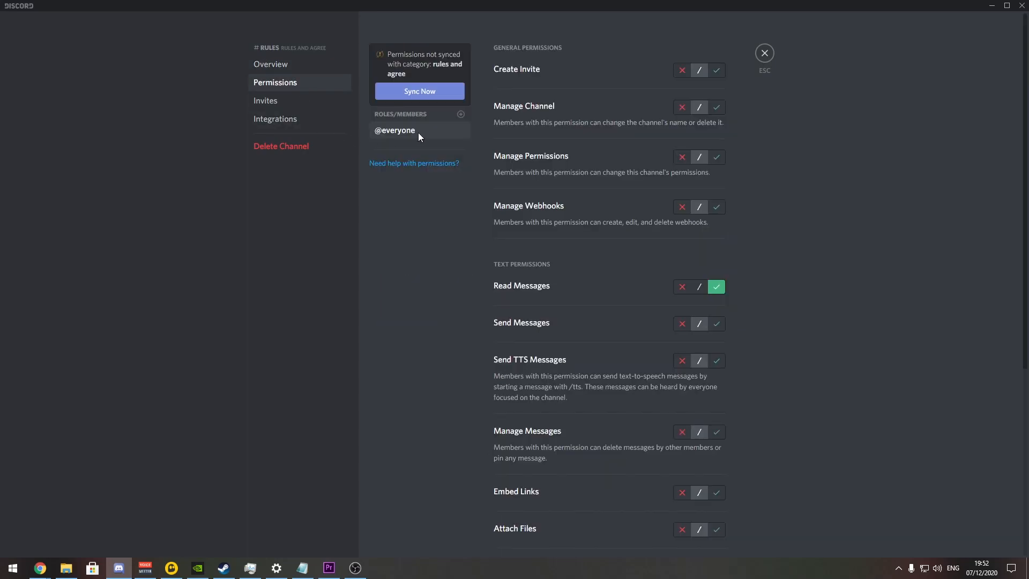
{"action": "mouse_move", "coordinate": [551, 276]}
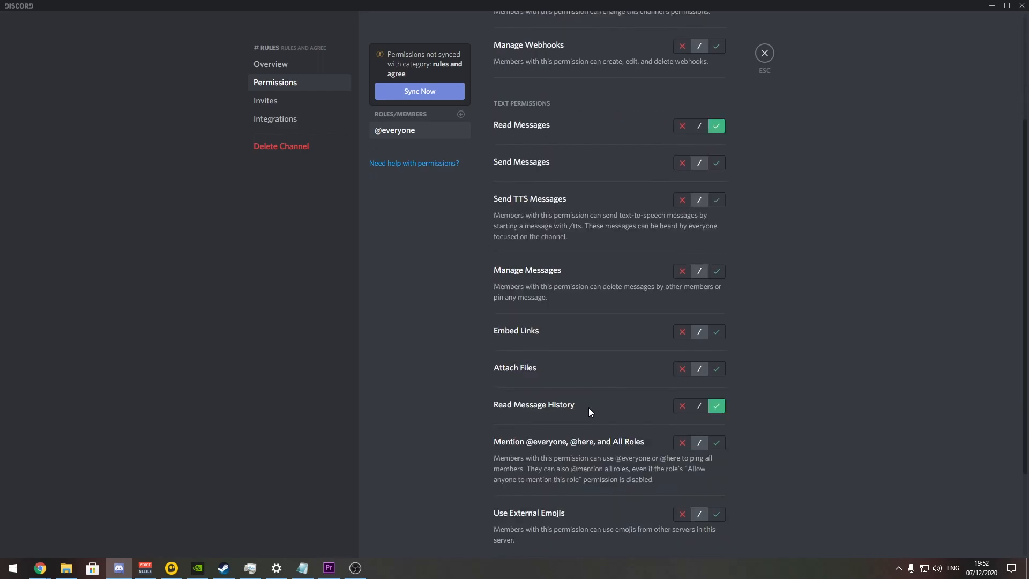
{"action": "mouse_move", "coordinate": [577, 414]}
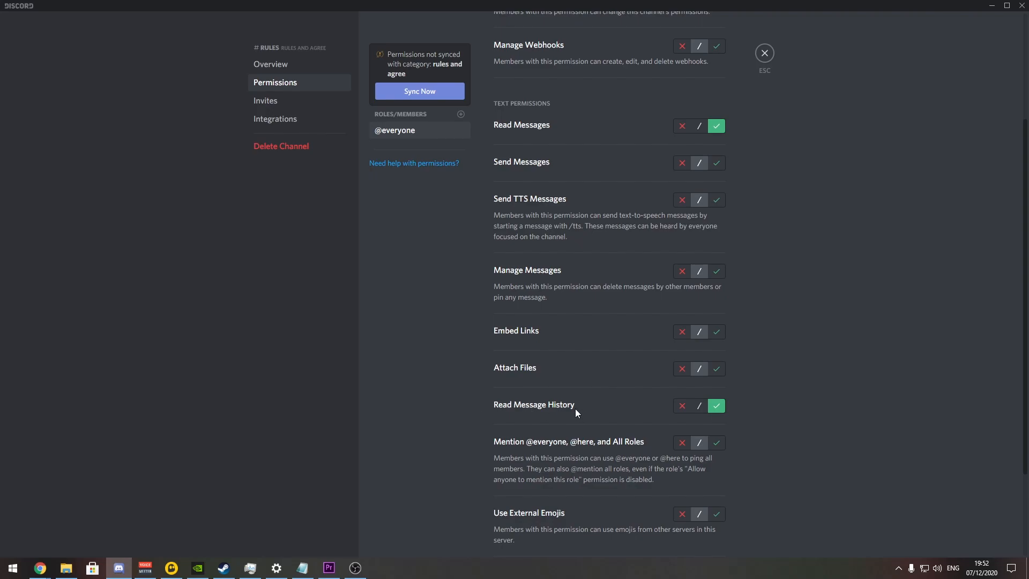
{"action": "scroll", "scroll_direction": "down", "scroll_amount": 3}
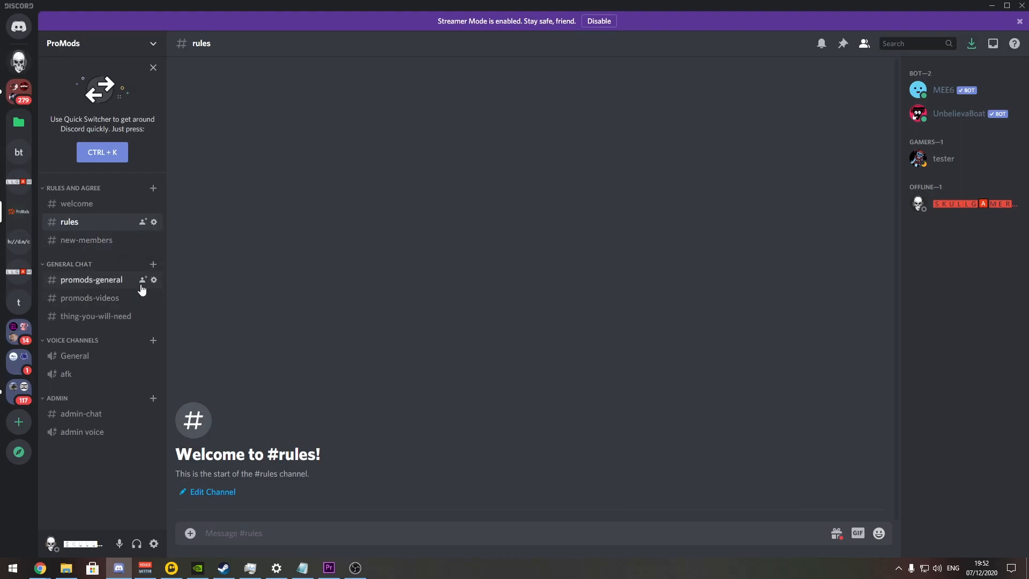
{"action": "mouse_move", "coordinate": [154, 280]}
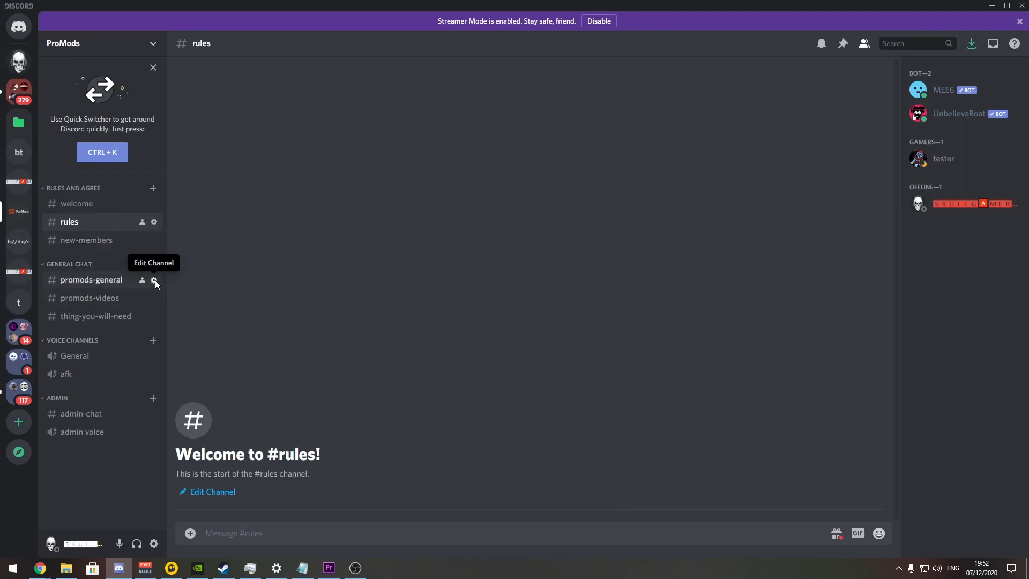
{"action": "left_click", "coordinate": [153, 280]}
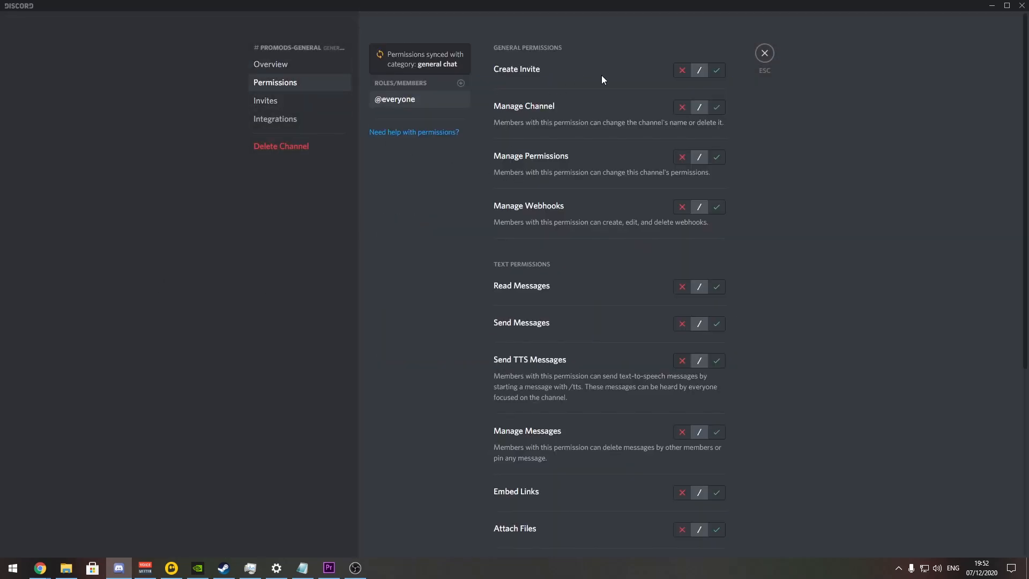
{"action": "scroll", "scroll_direction": "down", "scroll_amount": 3}
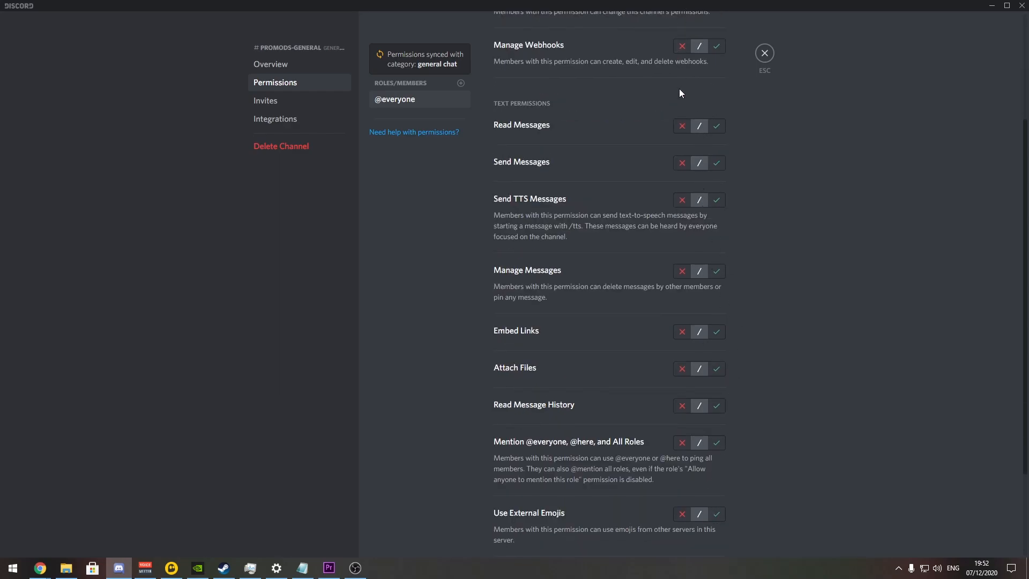
{"action": "left_click", "coordinate": [763, 52]}
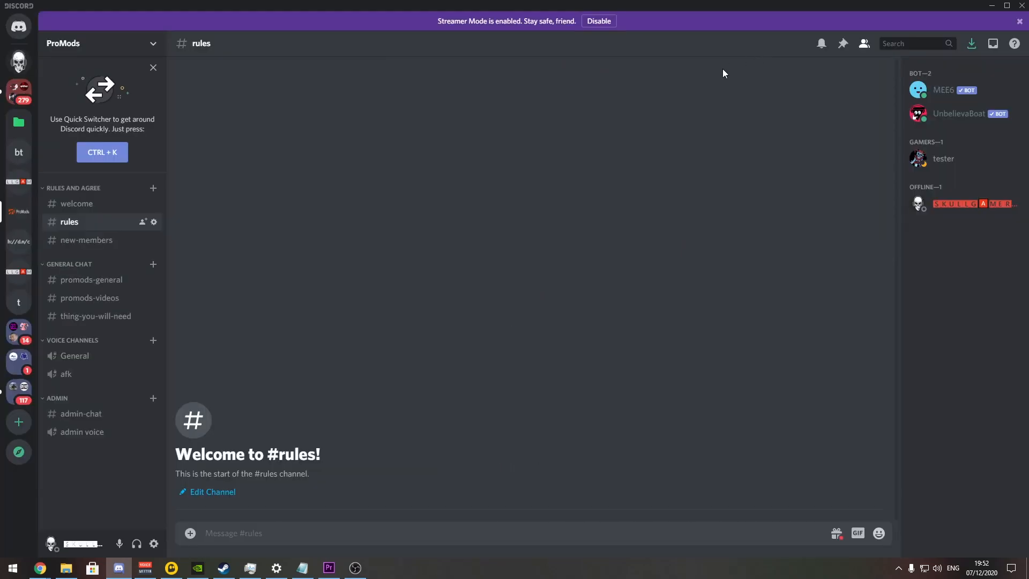
{"action": "mouse_move", "coordinate": [347, 206]}
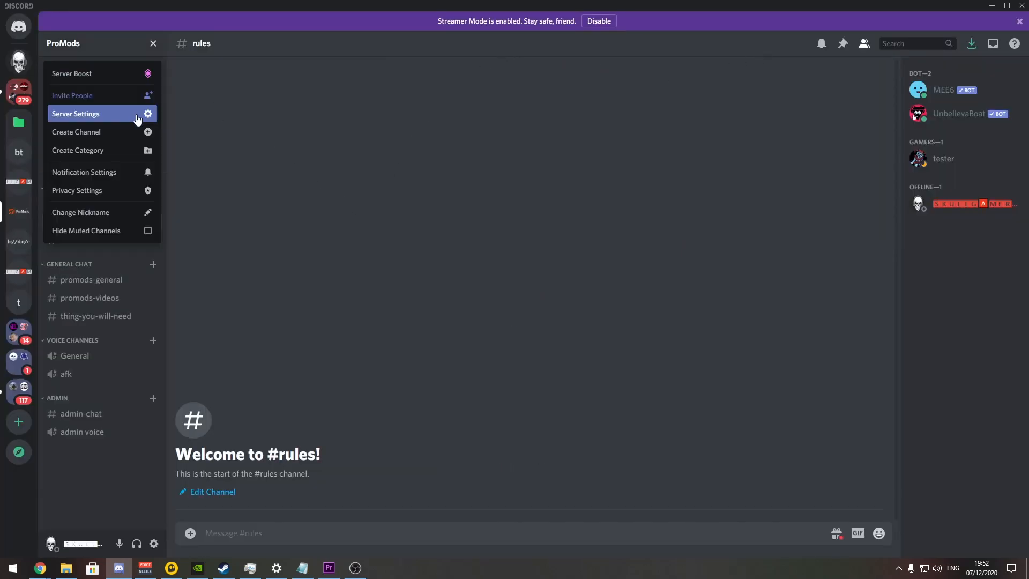
{"action": "left_click", "coordinate": [75, 113]}
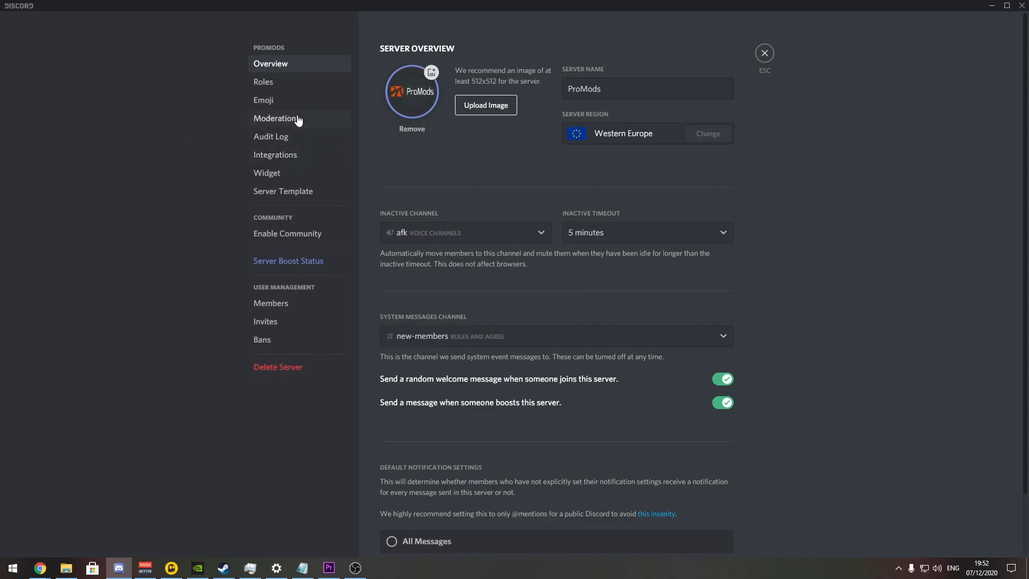
{"action": "left_click", "coordinate": [264, 82]}
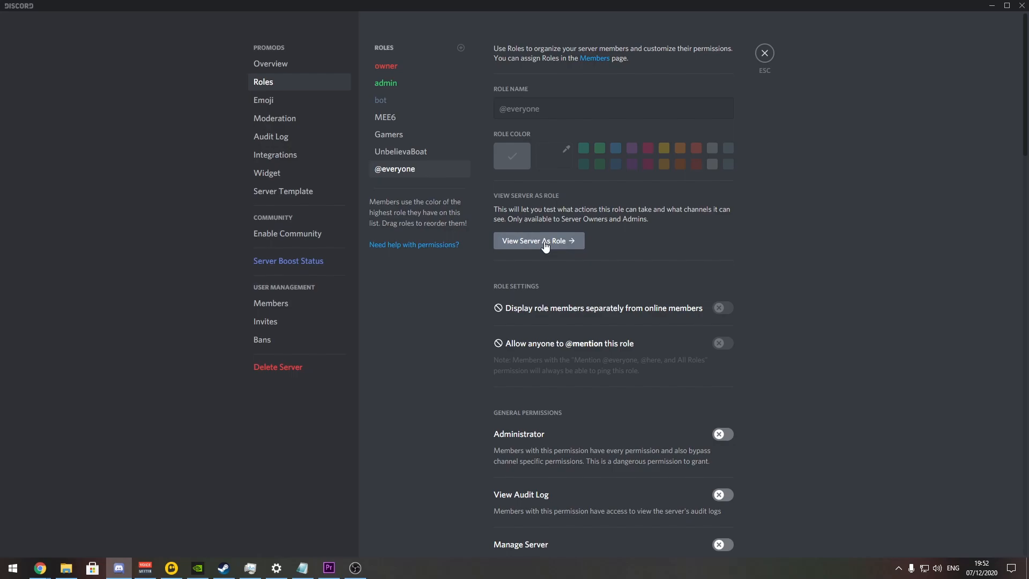
{"action": "left_click", "coordinate": [537, 240]}
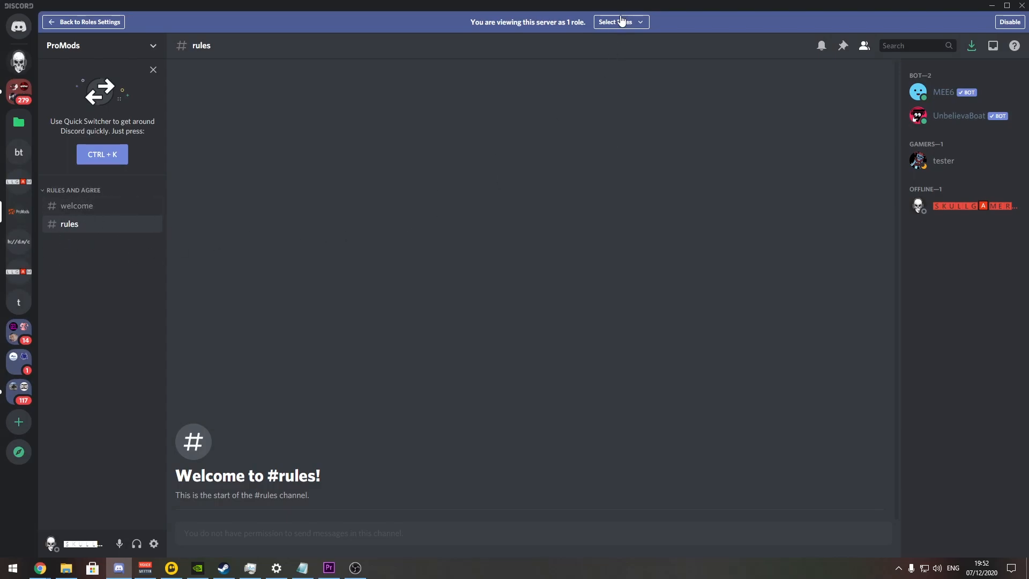
{"action": "left_click", "coordinate": [620, 21]}
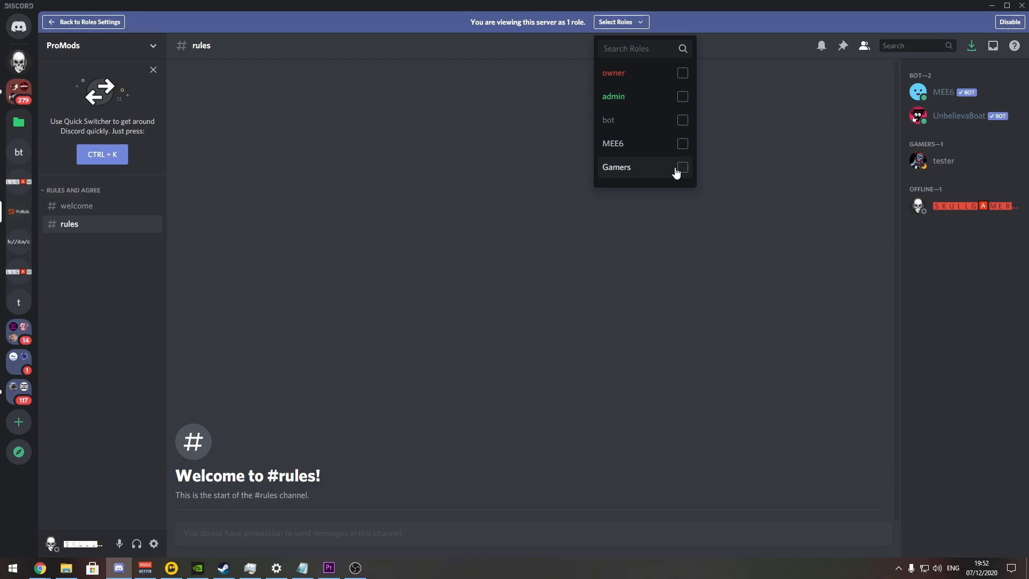
{"action": "left_click", "coordinate": [682, 167]}
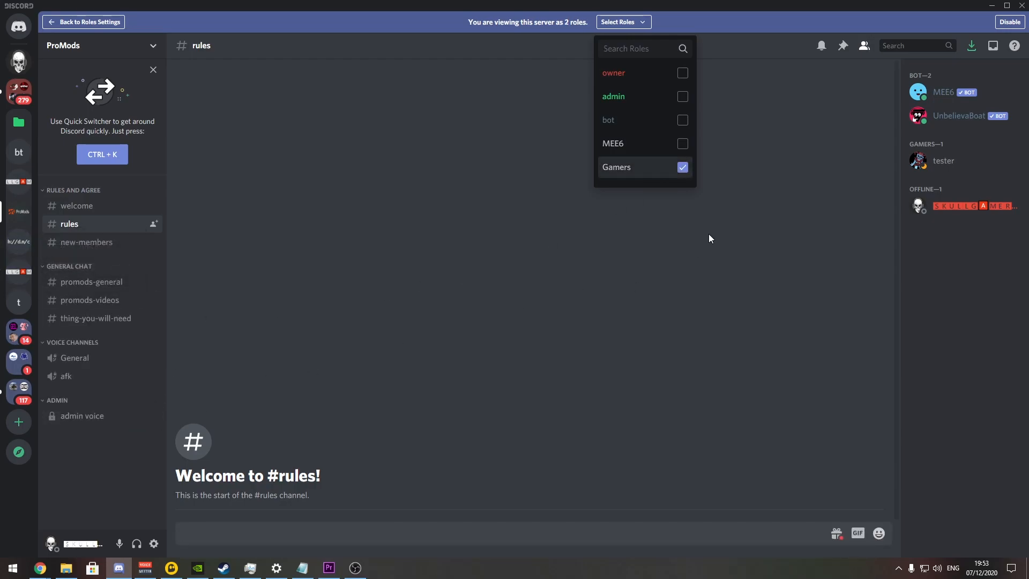
{"action": "left_click", "coordinate": [682, 167]}
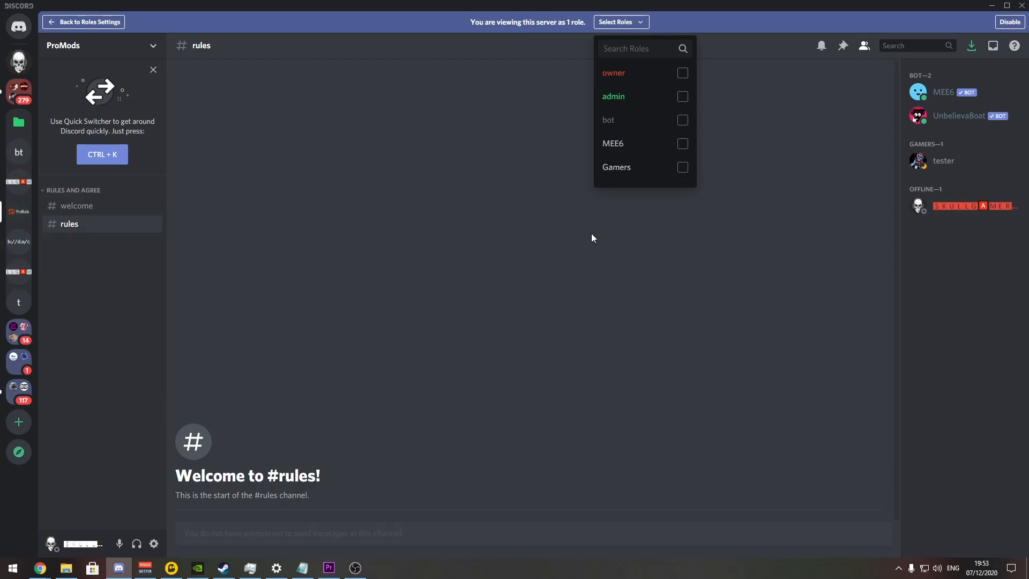
{"action": "left_click", "coordinate": [619, 21]}
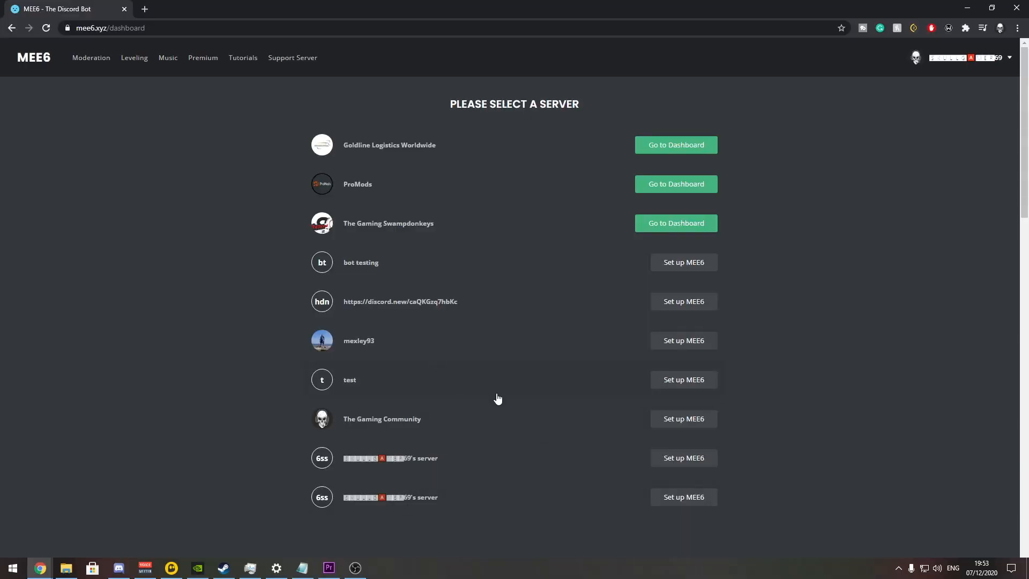
{"action": "mouse_move", "coordinate": [353, 202]}
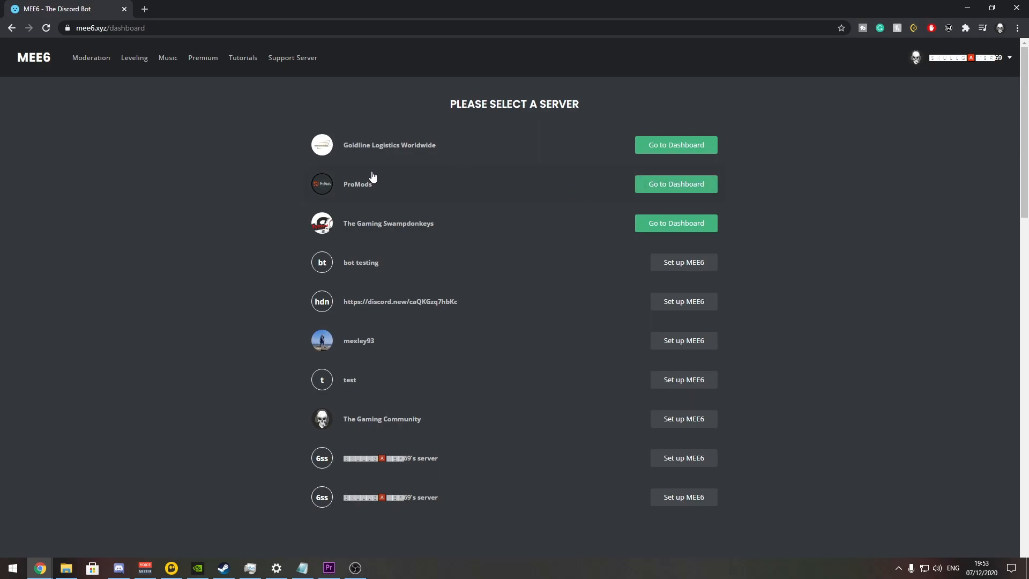
- Go to the ProMods dashboard and select the Reaction Roles plugin card
{"action": "left_click", "coordinate": [676, 183]}
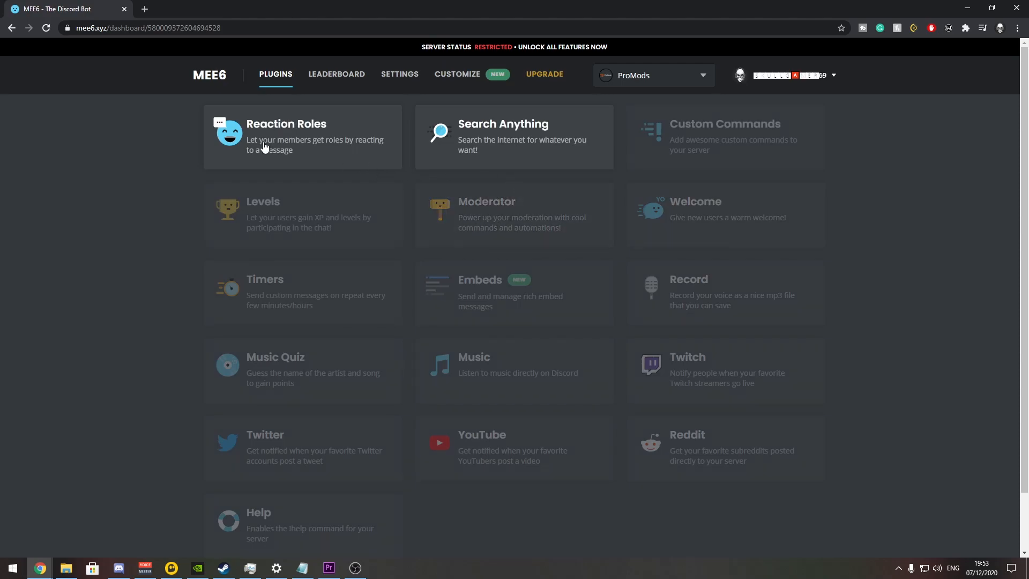
{"action": "mouse_move", "coordinate": [312, 135]}
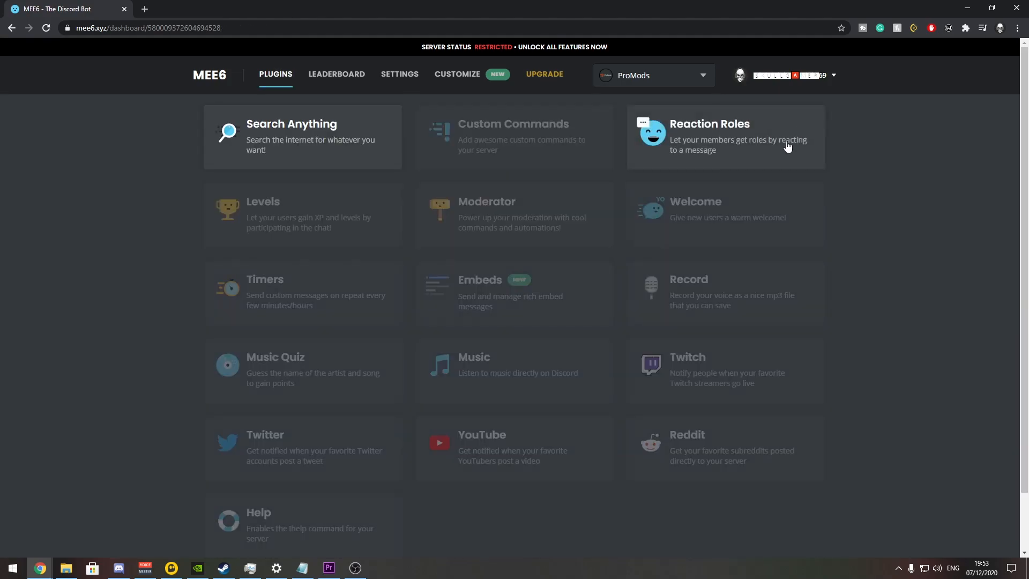
{"action": "mouse_move", "coordinate": [696, 140]}
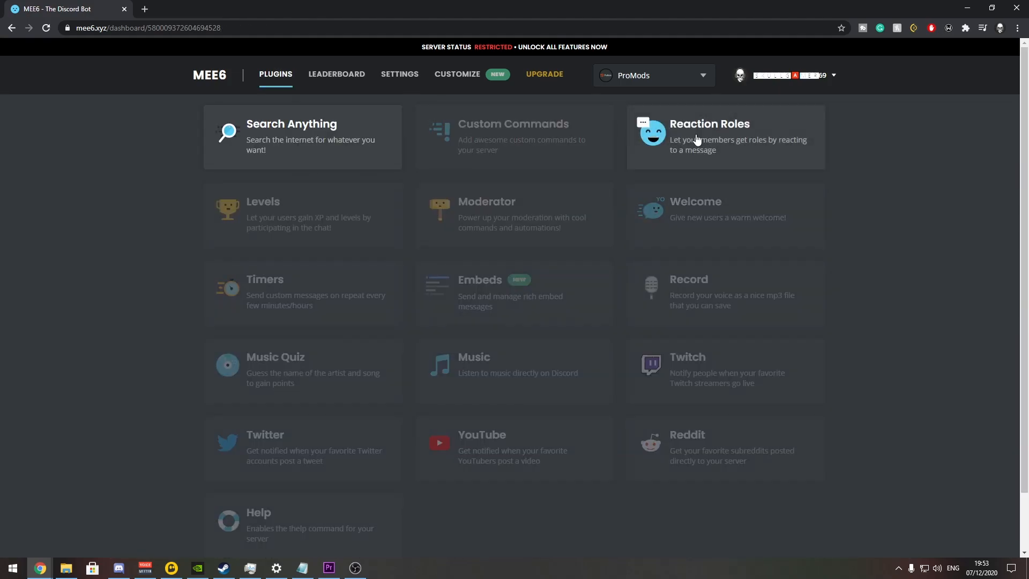
{"action": "left_click", "coordinate": [725, 136]}
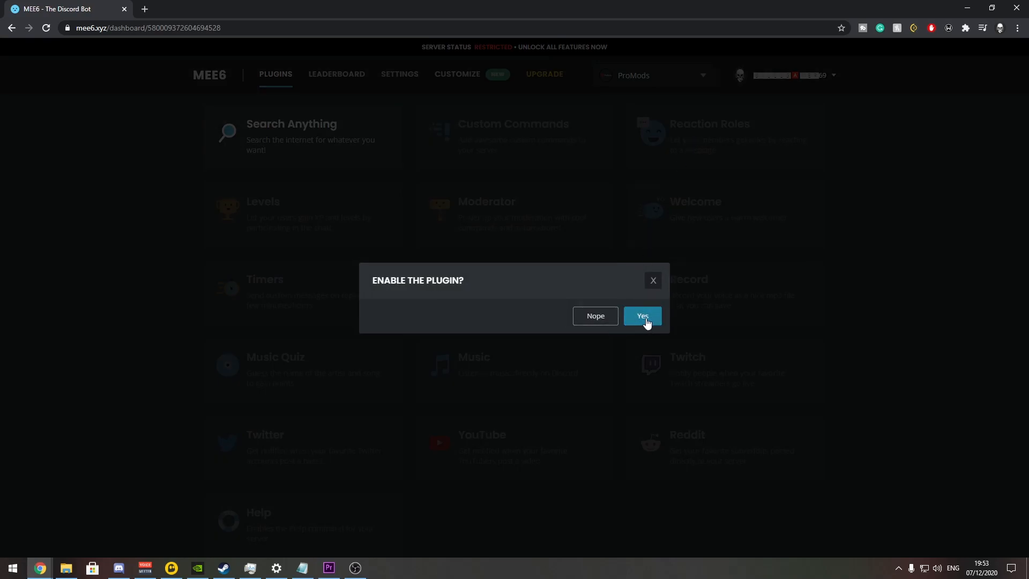
- Enable Reaction Roles, target #rules and write the four-rules message asking for a thumbs-up reaction
{"action": "left_click", "coordinate": [642, 315]}
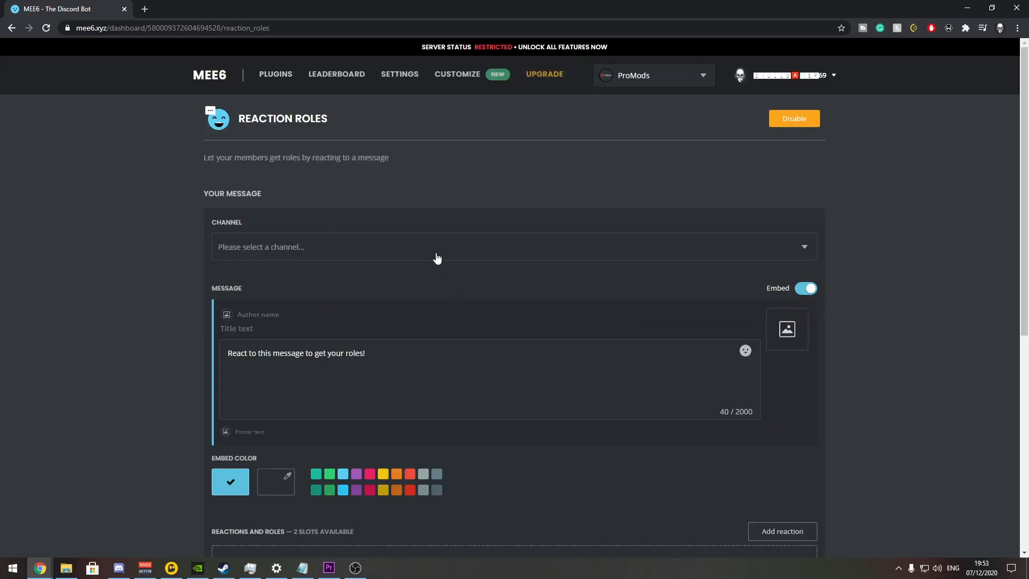
{"action": "left_click", "coordinate": [512, 247]}
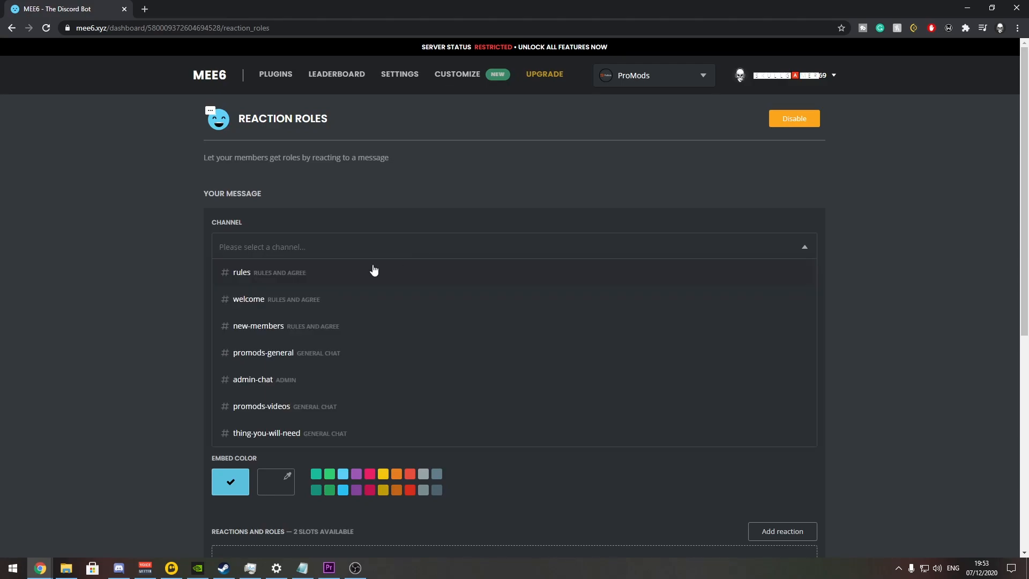
{"action": "mouse_move", "coordinate": [272, 279]}
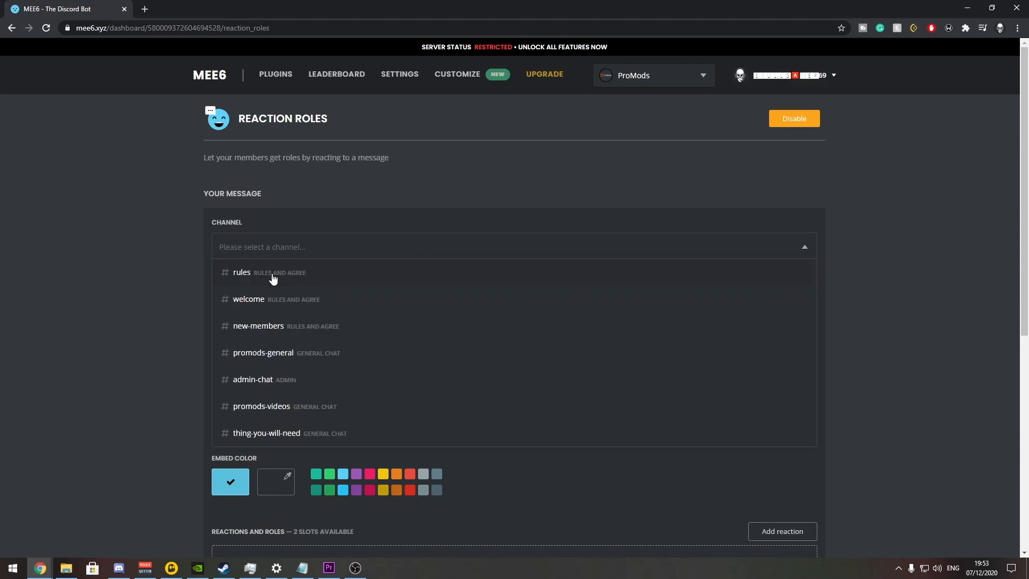
{"action": "left_click", "coordinate": [241, 271]}
{"action": "type", "text": "react with thumbs up if you agree"}
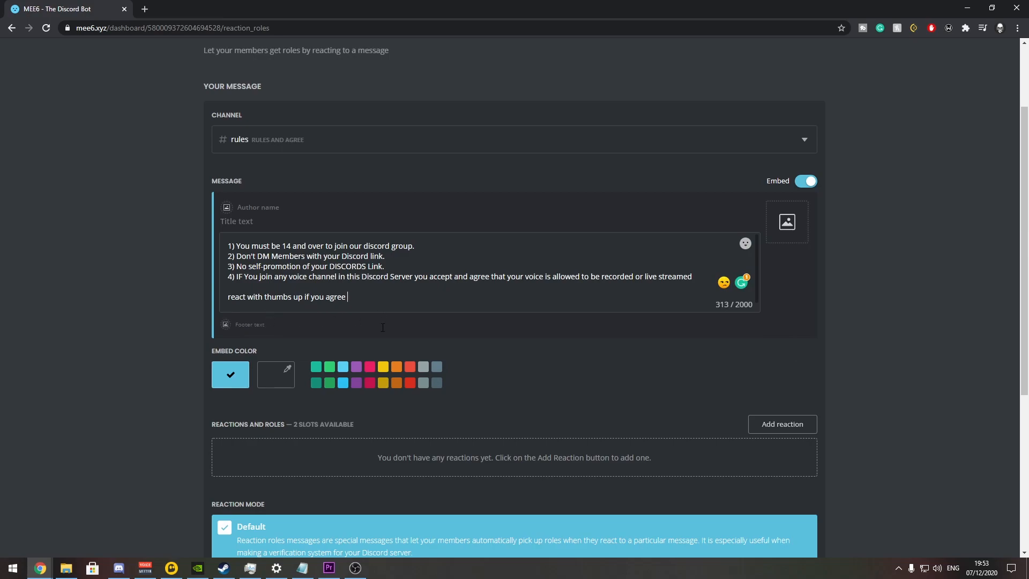
{"action": "mouse_move", "coordinate": [400, 343]}
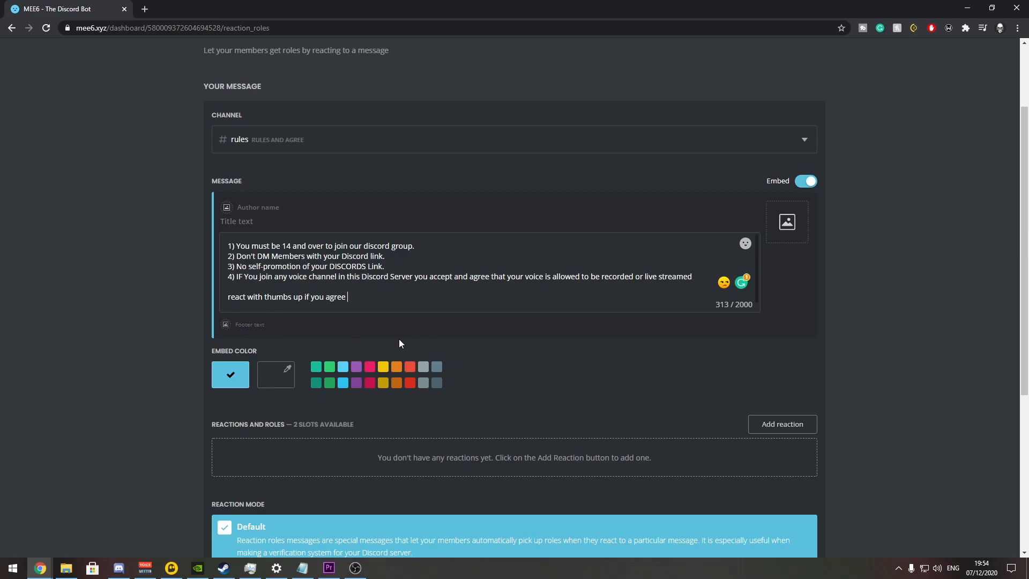
{"action": "mouse_move", "coordinate": [468, 379]}
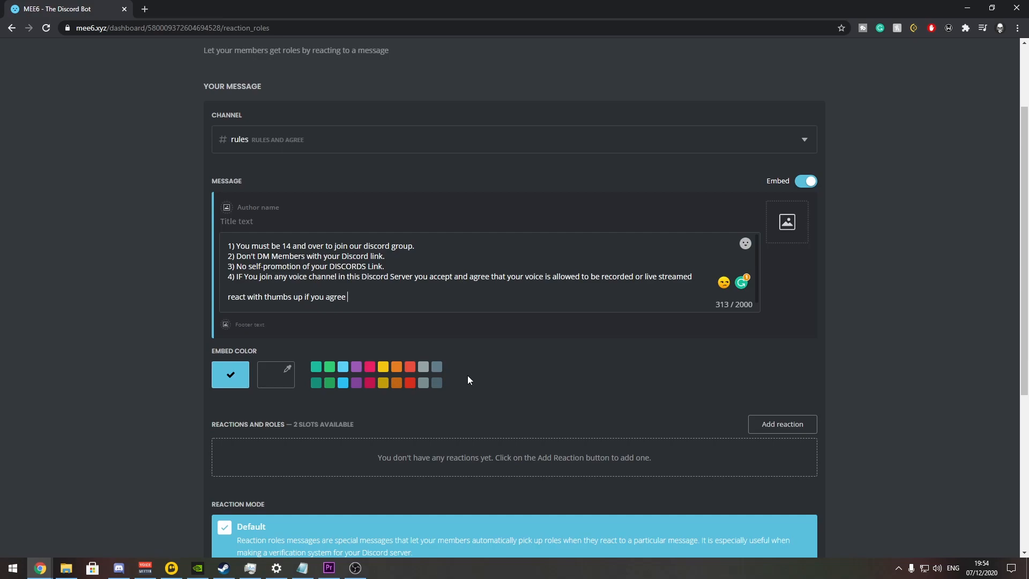
{"action": "mouse_move", "coordinate": [466, 377]}
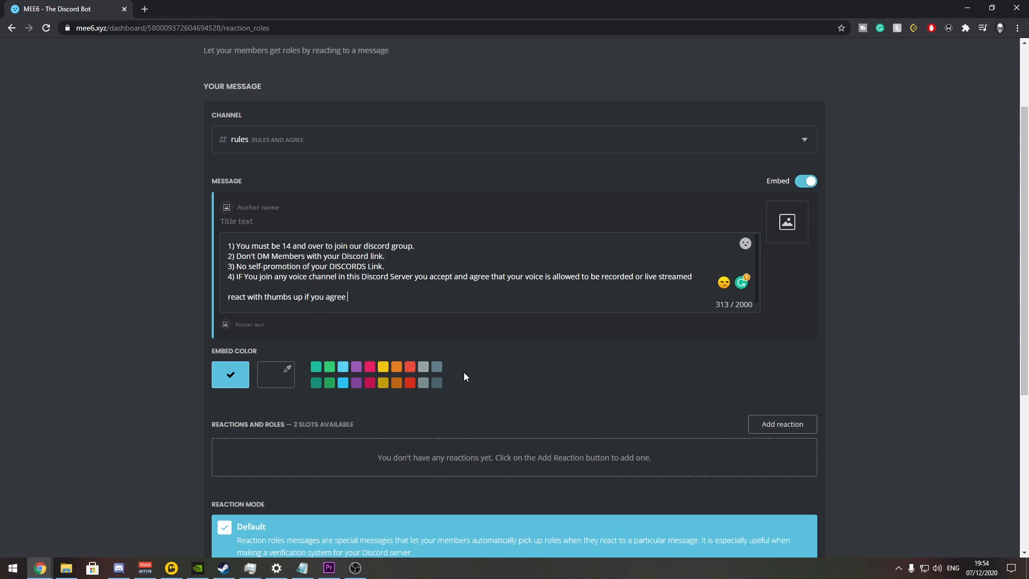
{"action": "left_click", "coordinate": [781, 425]}
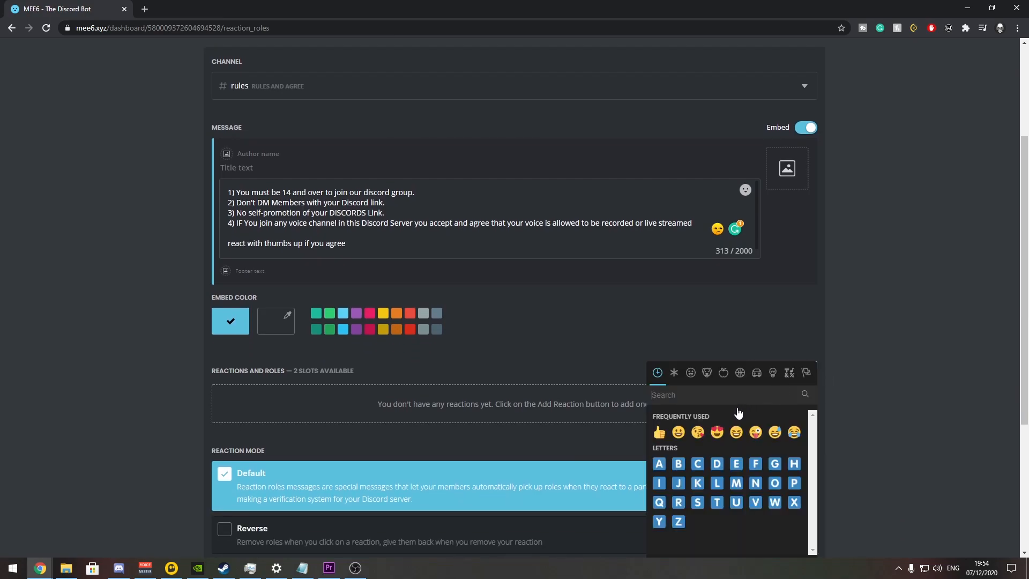
- Assign the 👍 reaction to grant the Gamers role and save the reaction-role message
{"action": "left_click", "coordinate": [659, 432]}
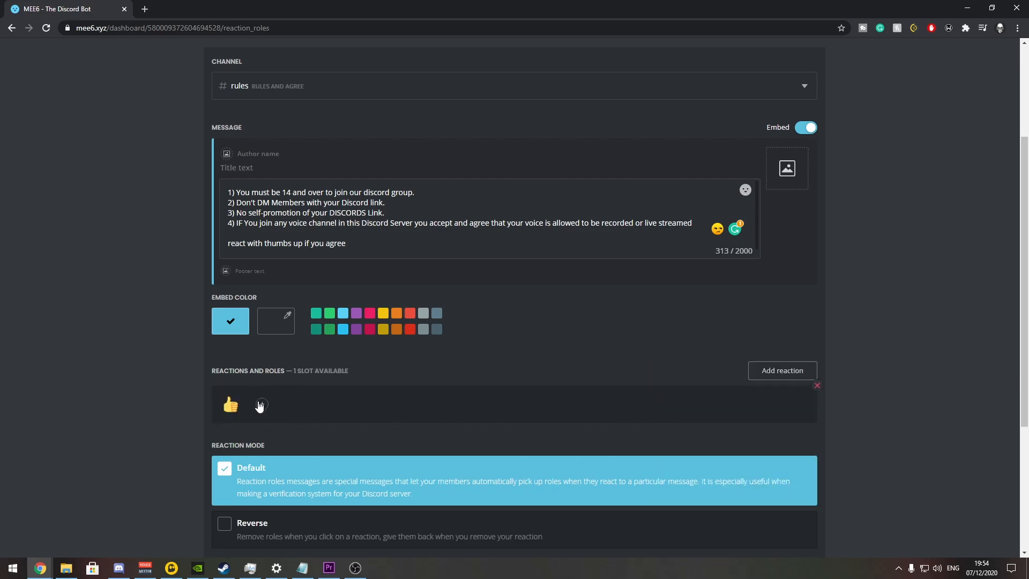
{"action": "left_click", "coordinate": [260, 404]}
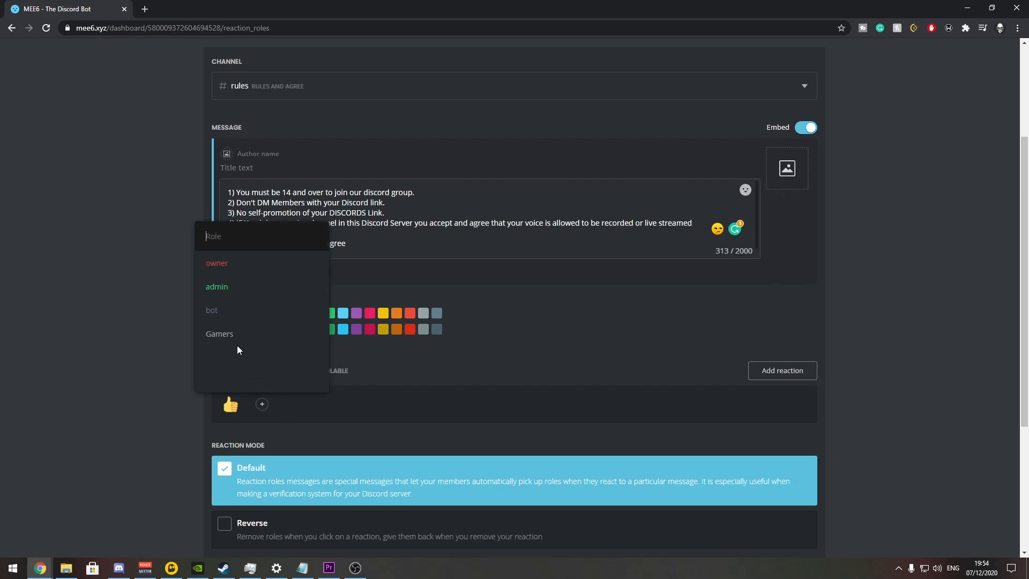
{"action": "mouse_move", "coordinate": [241, 337]}
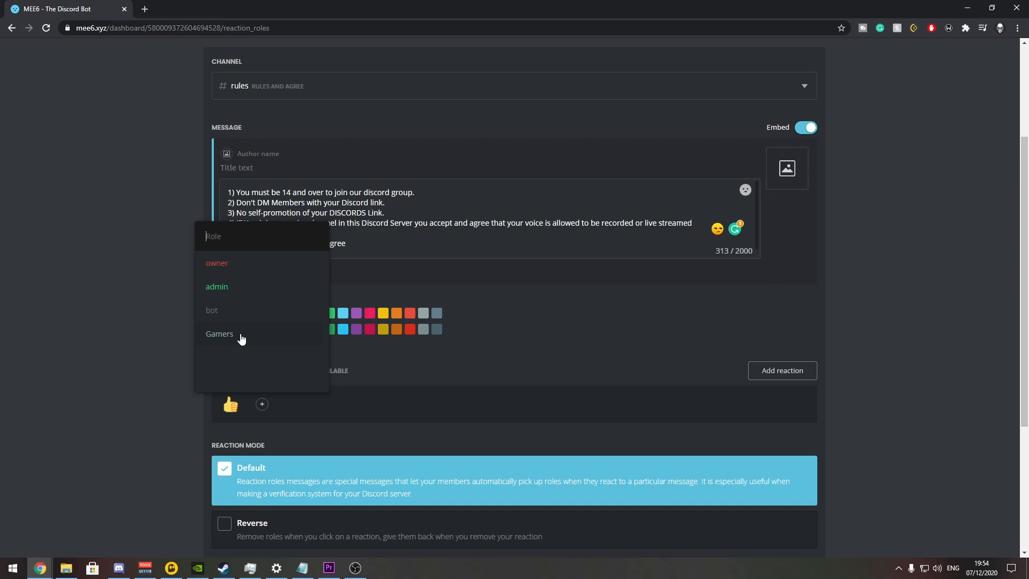
{"action": "left_click", "coordinate": [218, 333]}
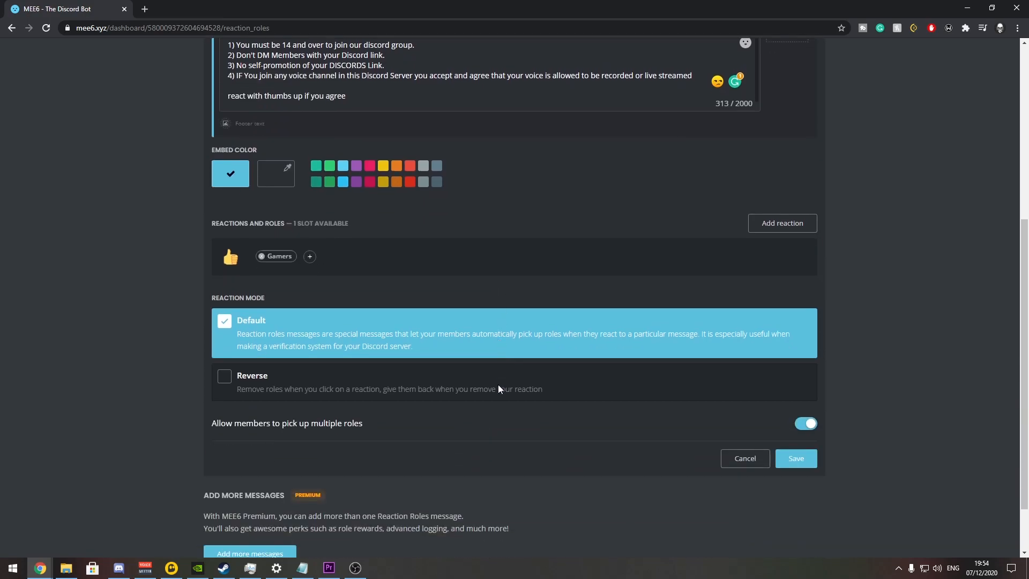
{"action": "scroll", "scroll_direction": "down", "scroll_amount": 3}
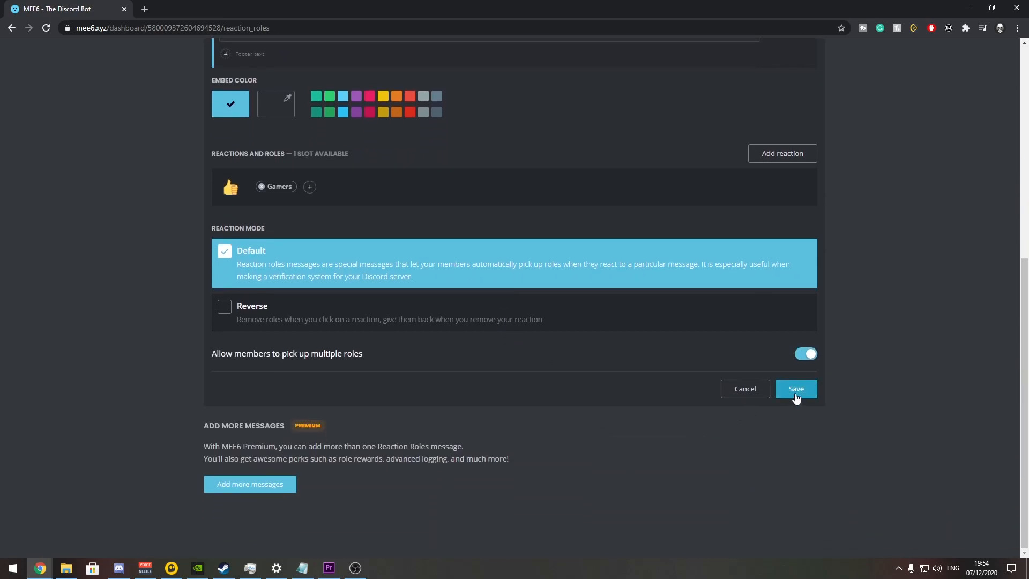
{"action": "left_click", "coordinate": [796, 388]}
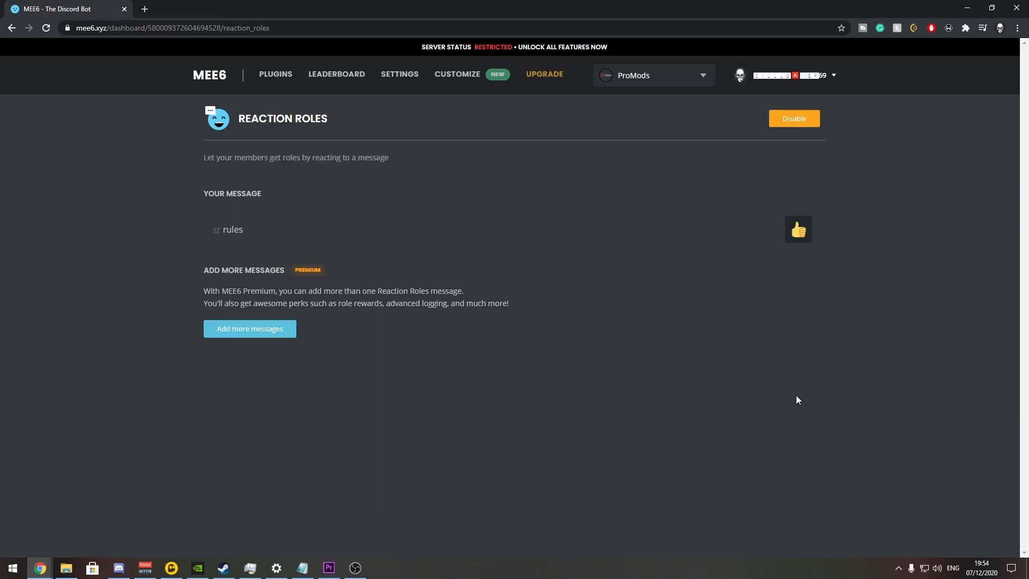
{"action": "mouse_move", "coordinate": [599, 330]}
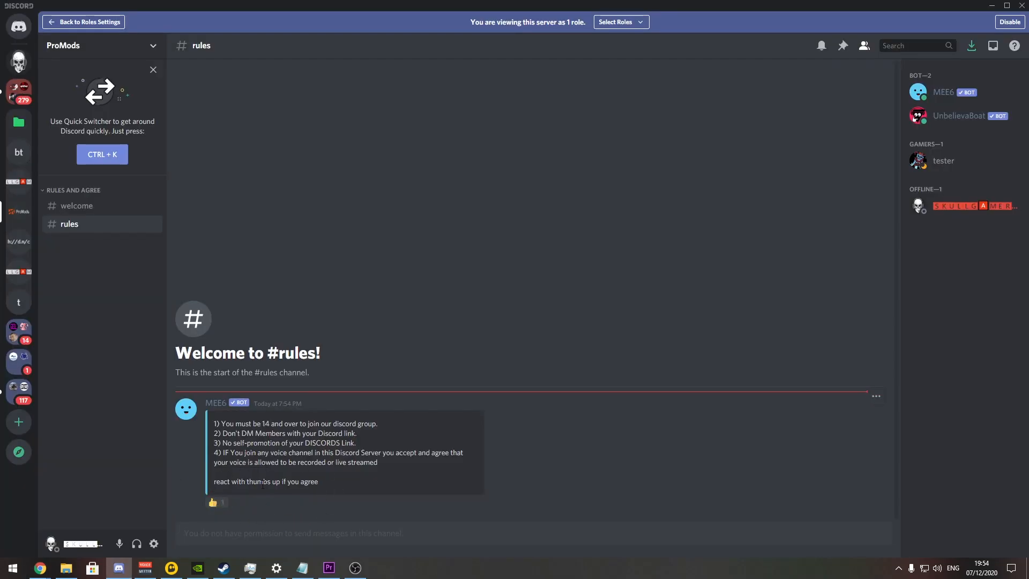
{"action": "mouse_move", "coordinate": [217, 501]}
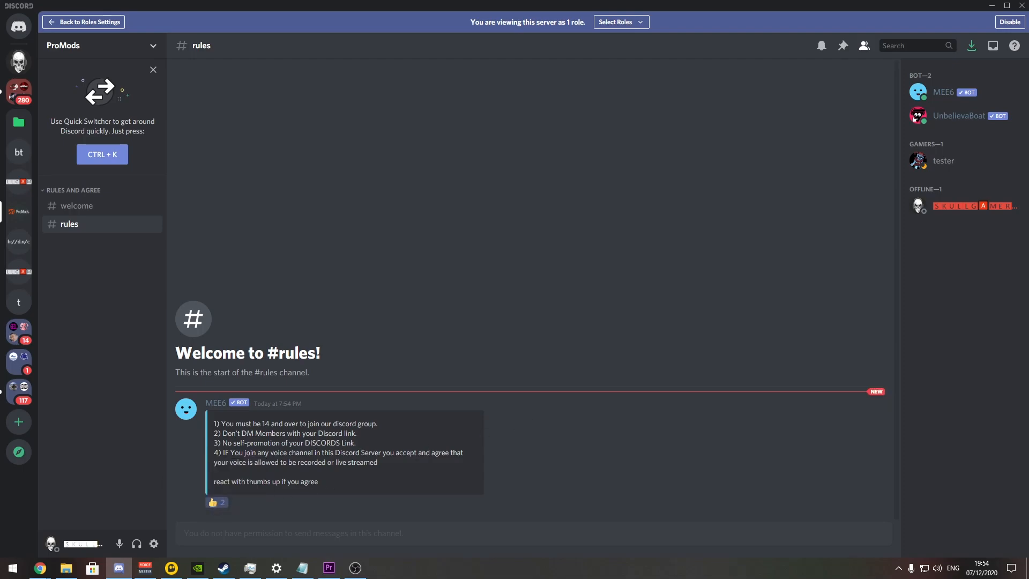
{"action": "mouse_move", "coordinate": [249, 568]}
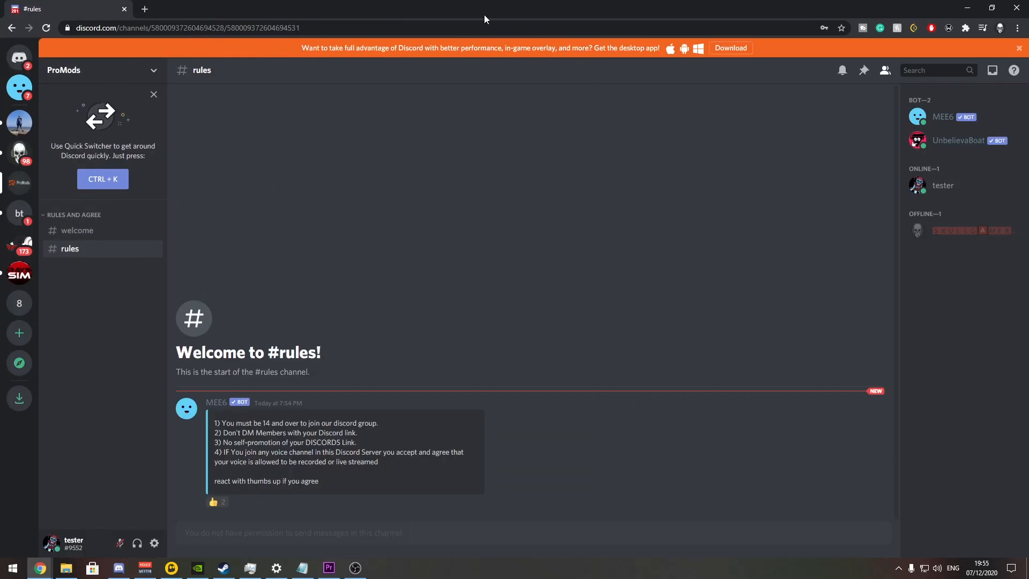
{"action": "mouse_move", "coordinate": [77, 231]}
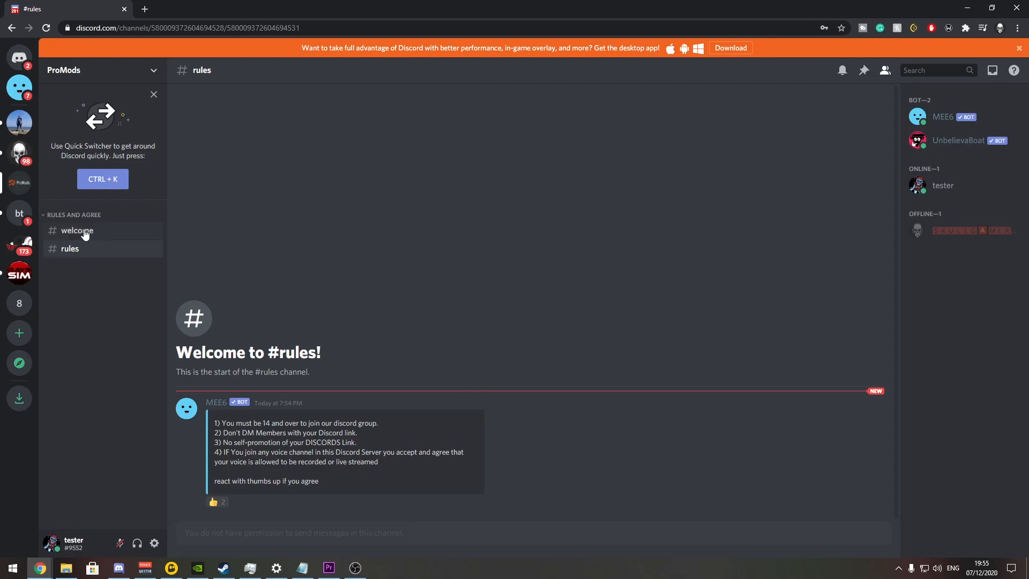
{"action": "left_click", "coordinate": [77, 231]}
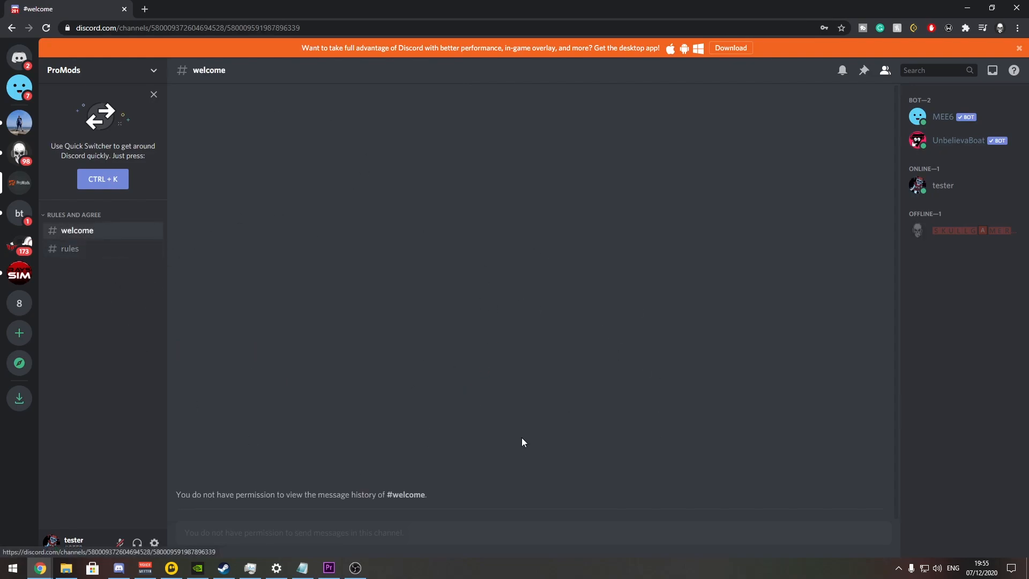
{"action": "mouse_move", "coordinate": [89, 302]}
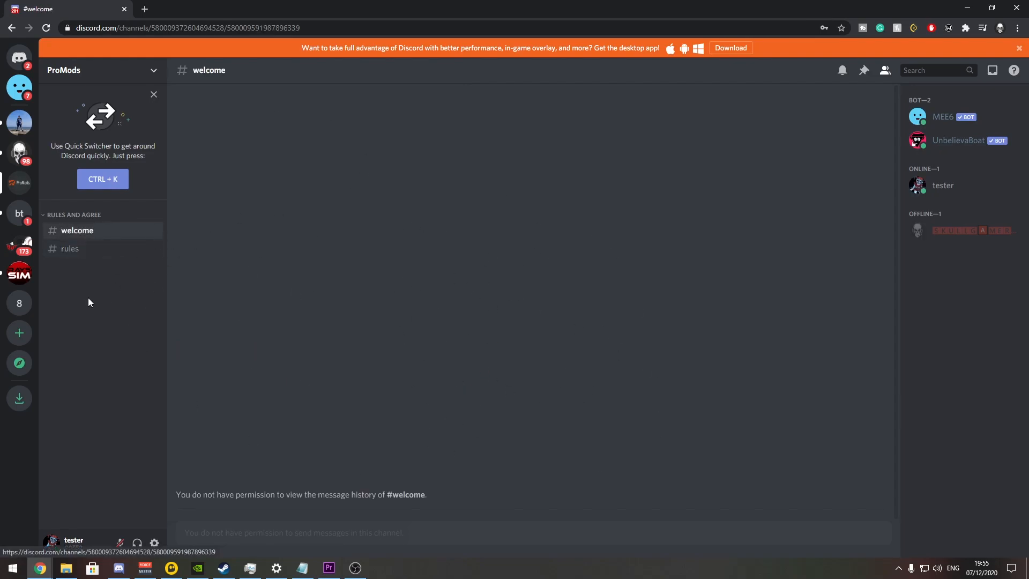
{"action": "left_click", "coordinate": [70, 248]}
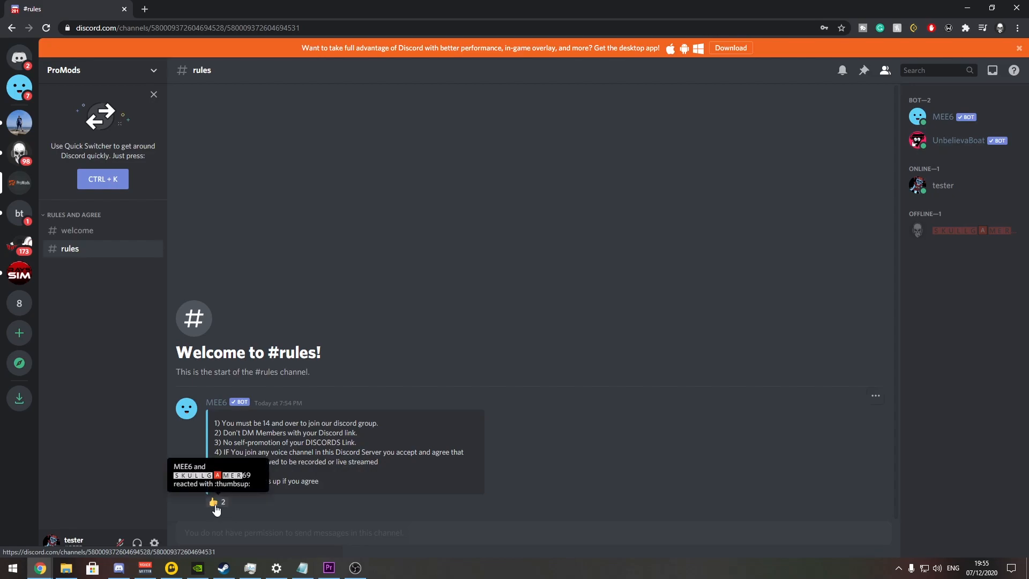
- React with 👍 to the MEE6 rules message, gaining the Gamers role and unlocking channels
{"action": "left_click", "coordinate": [216, 502]}
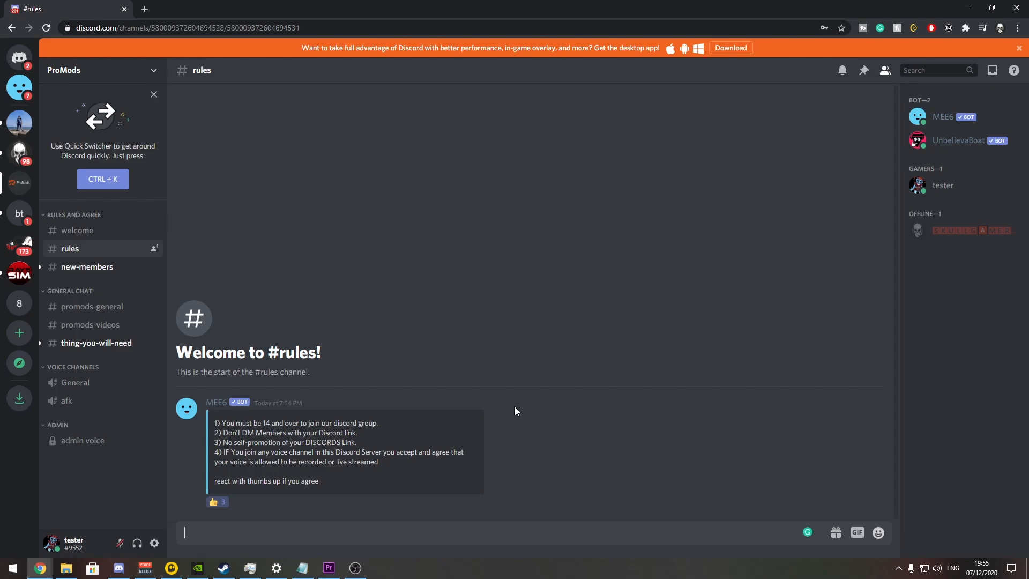
{"action": "mouse_move", "coordinate": [569, 397]}
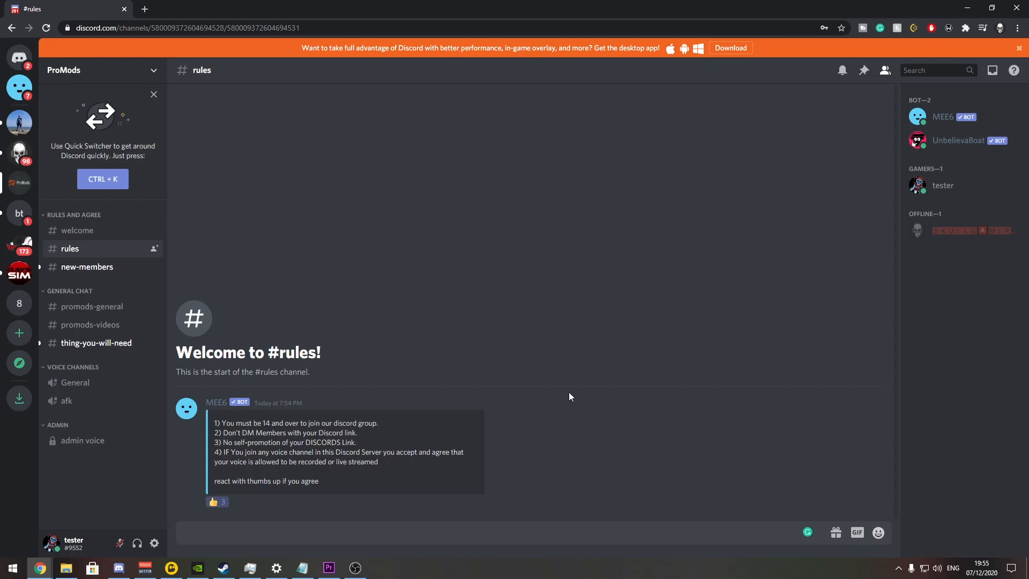